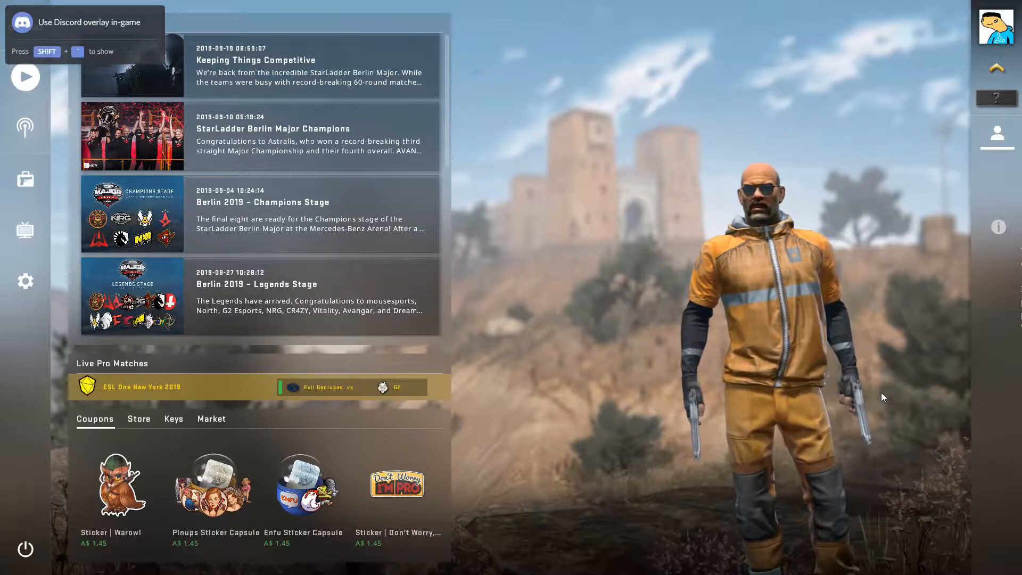
pyautogui.moveTo(823, 97)
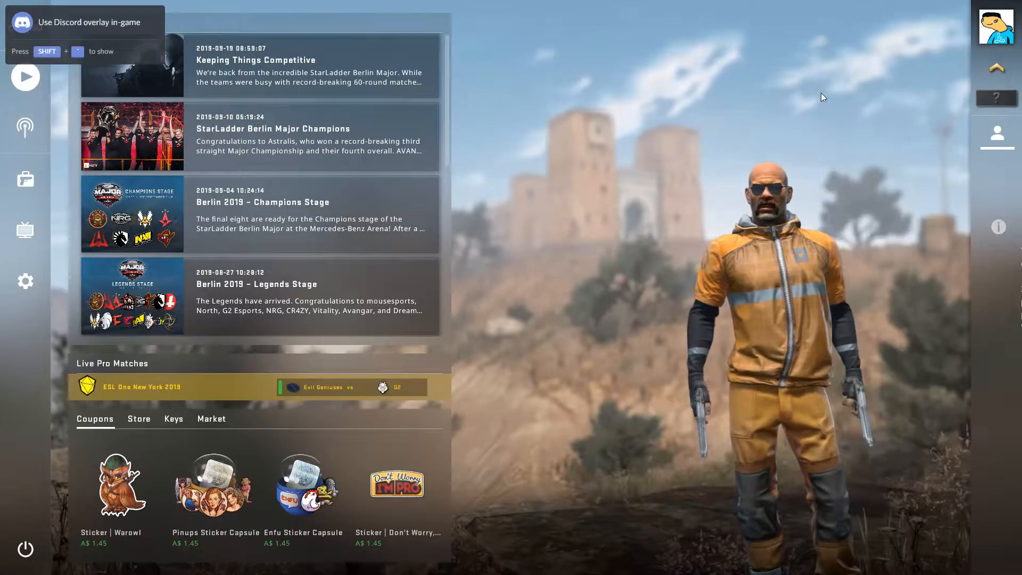
# - Glance at the Keeping Things Competitive news article, then switch out of the game to Steam
pyautogui.click(254, 65)
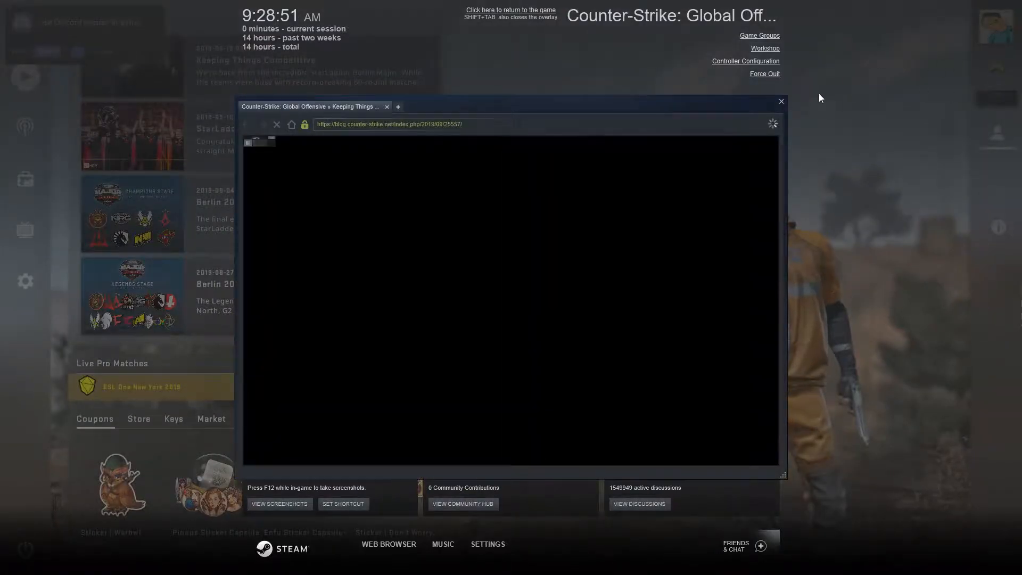
pyautogui.click(780, 103)
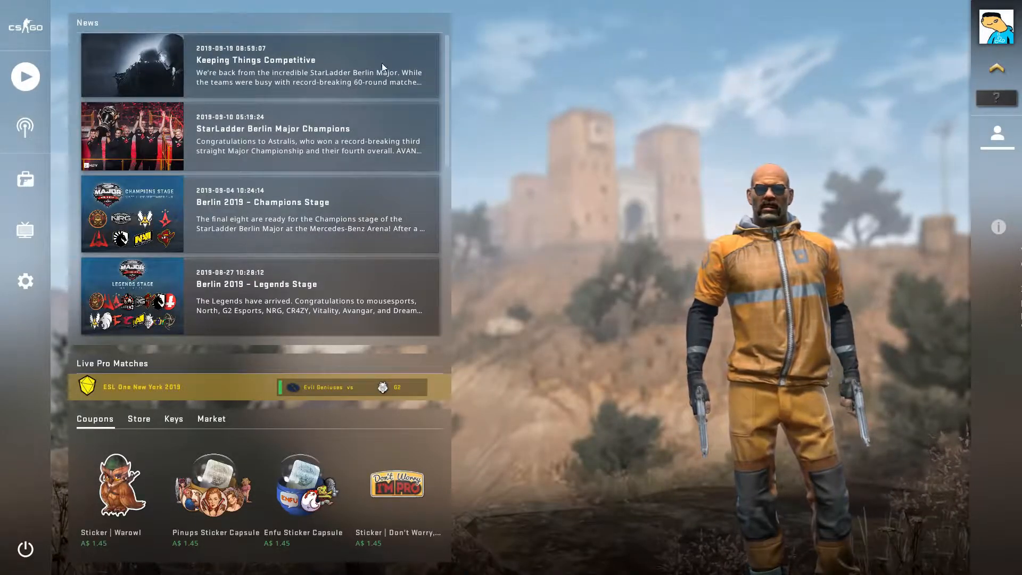
pyautogui.moveTo(653, 517)
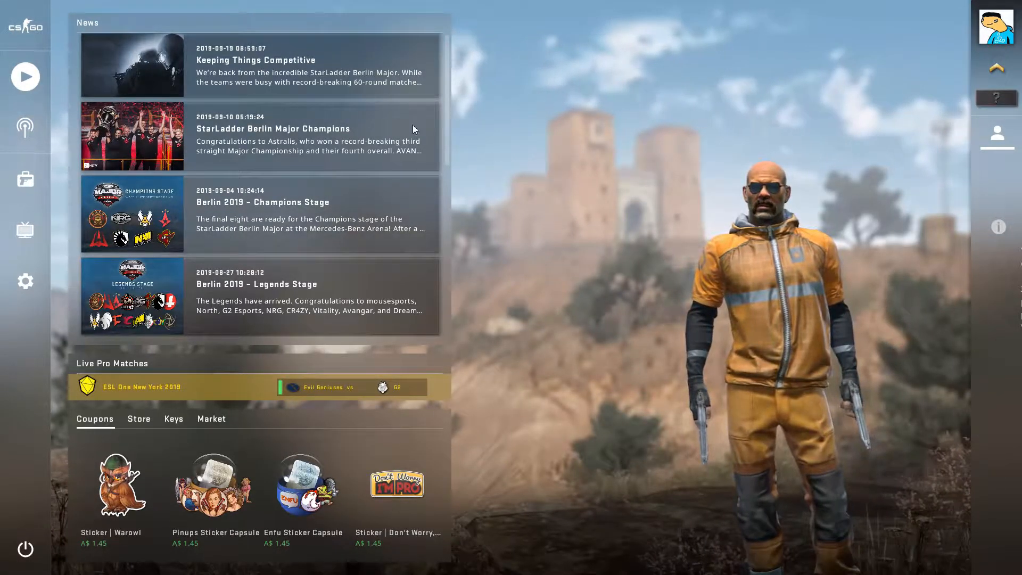
pyautogui.press('alt+tab')
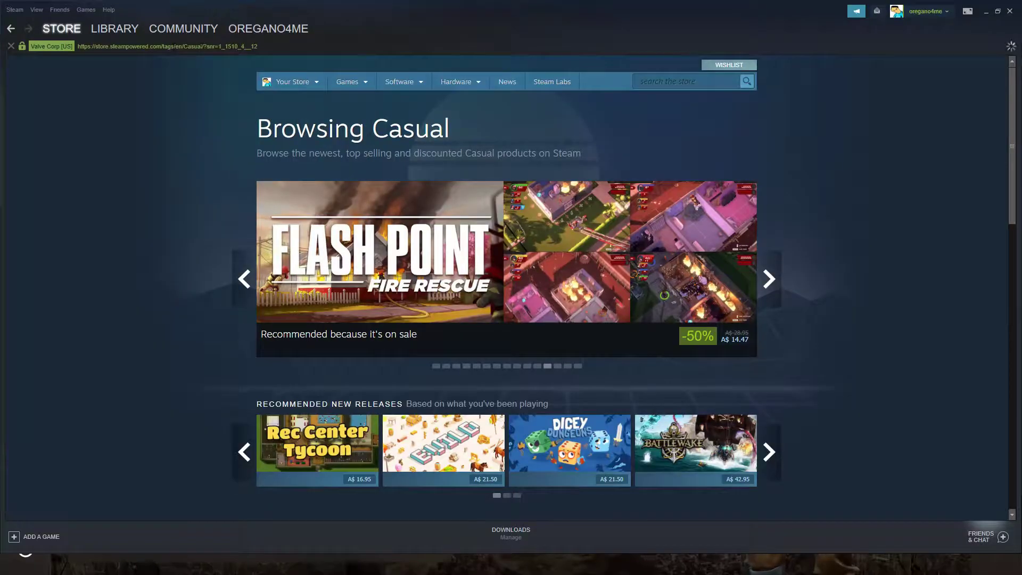
# - Go to the Library and select Counter-Strike: Global Offensive's game page
pyautogui.click(114, 27)
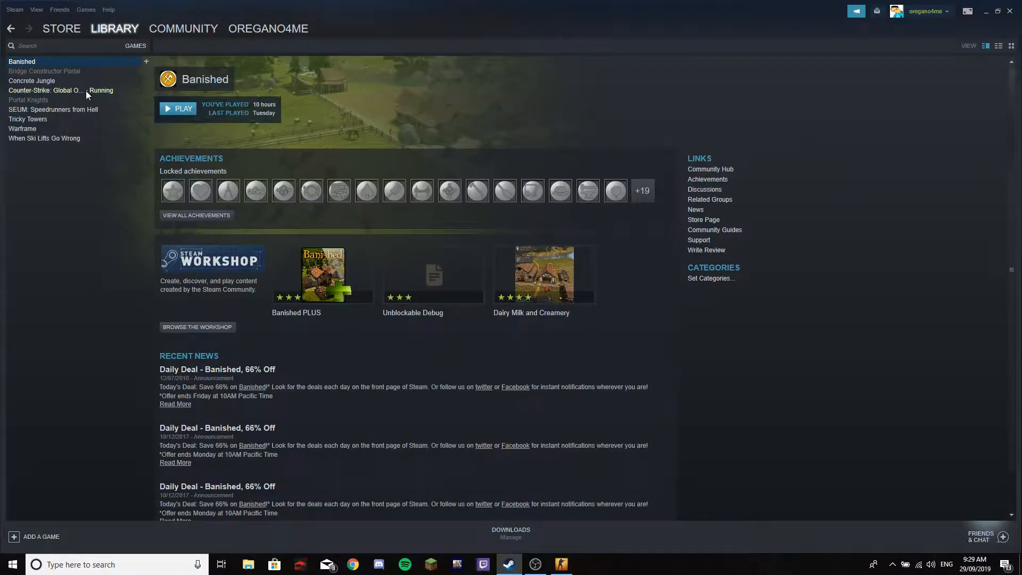
pyautogui.moveTo(356, 233)
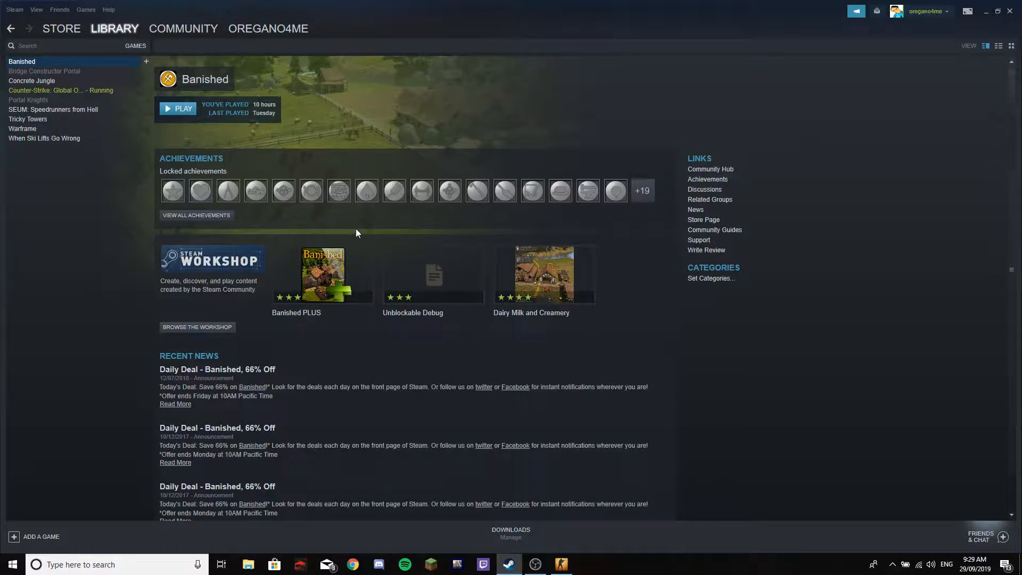
pyautogui.moveTo(737, 272)
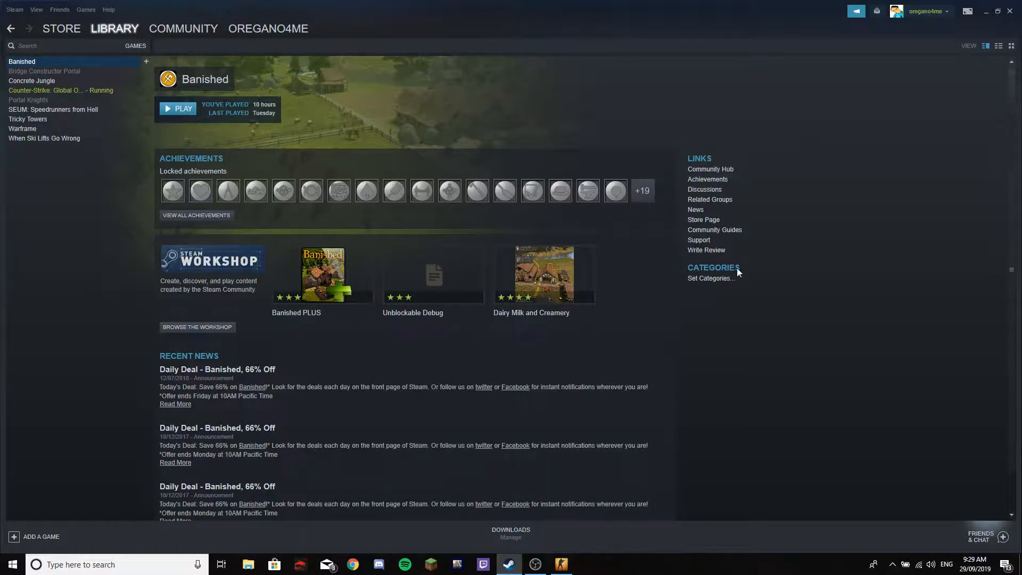
pyautogui.moveTo(383, 190)
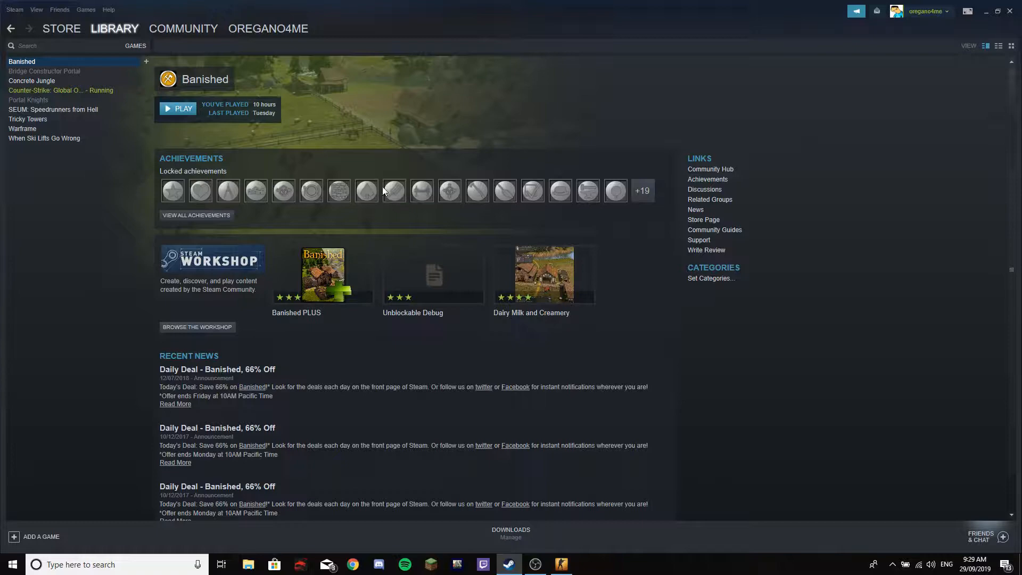
pyautogui.click(61, 89)
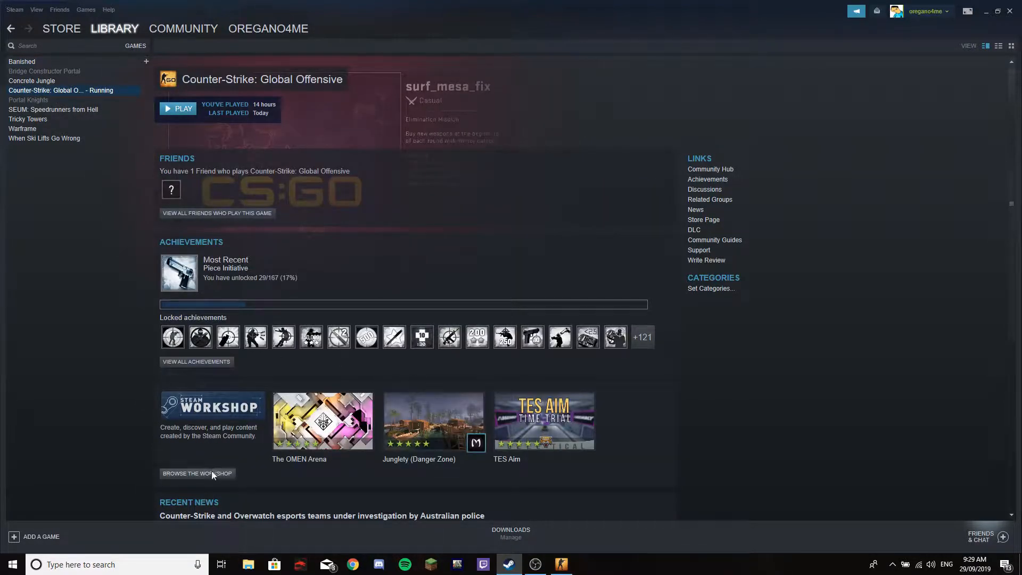
# - Search the CS:GO Workshop for 'surf_beginner' maps
pyautogui.click(197, 472)
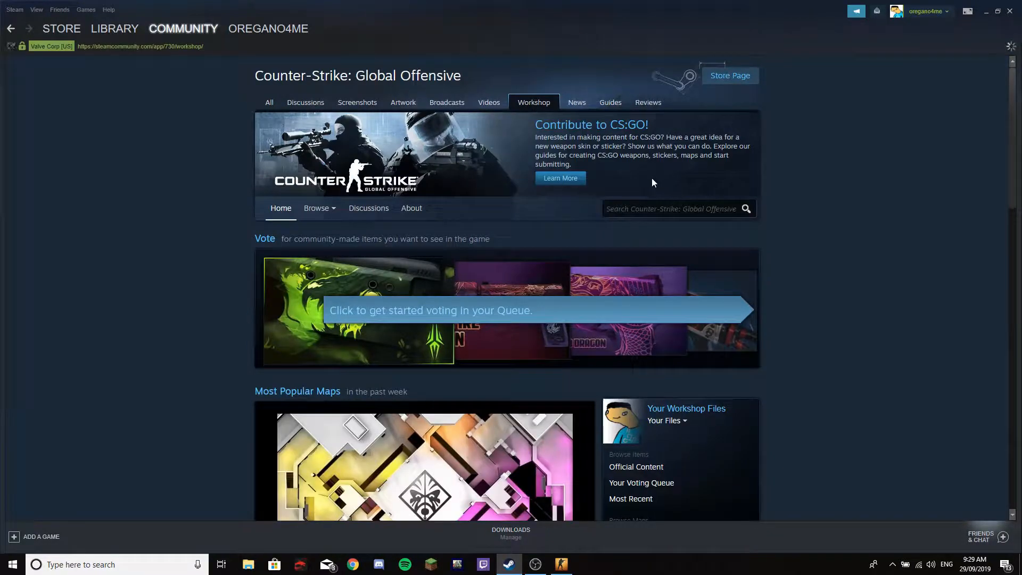
pyautogui.scroll(-3)
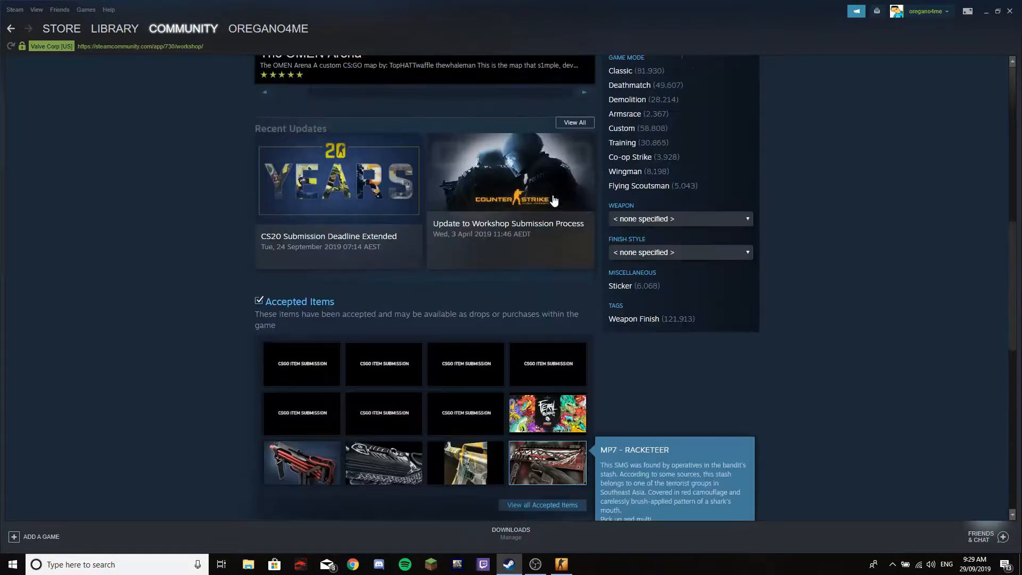
pyautogui.scroll(3)
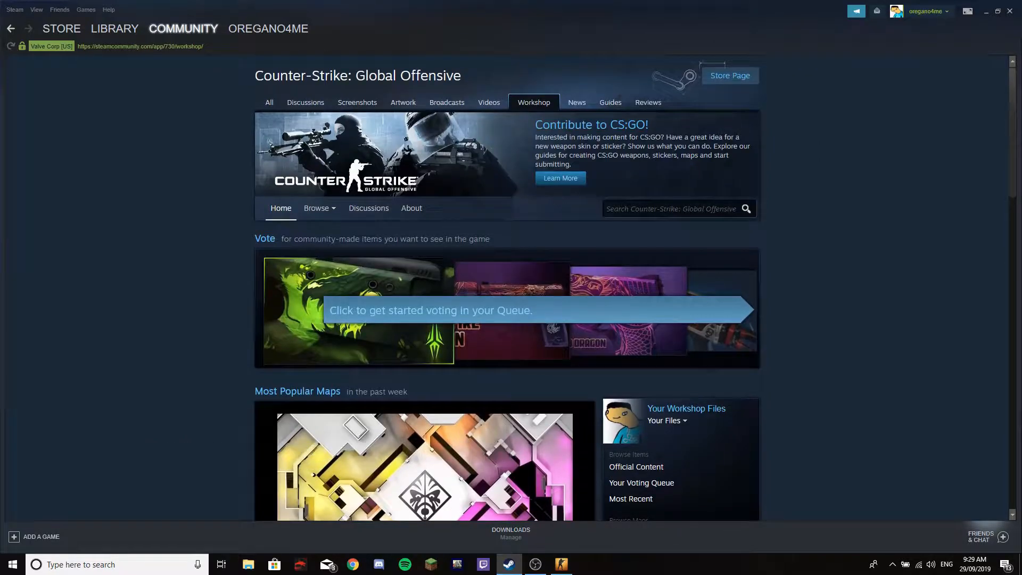
pyautogui.click(671, 208)
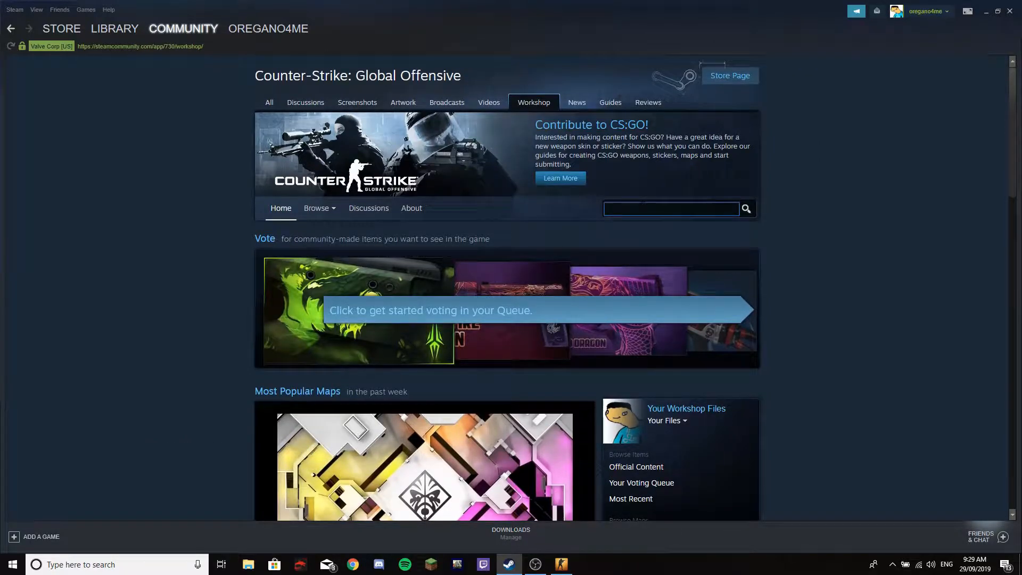
pyautogui.write('surf')
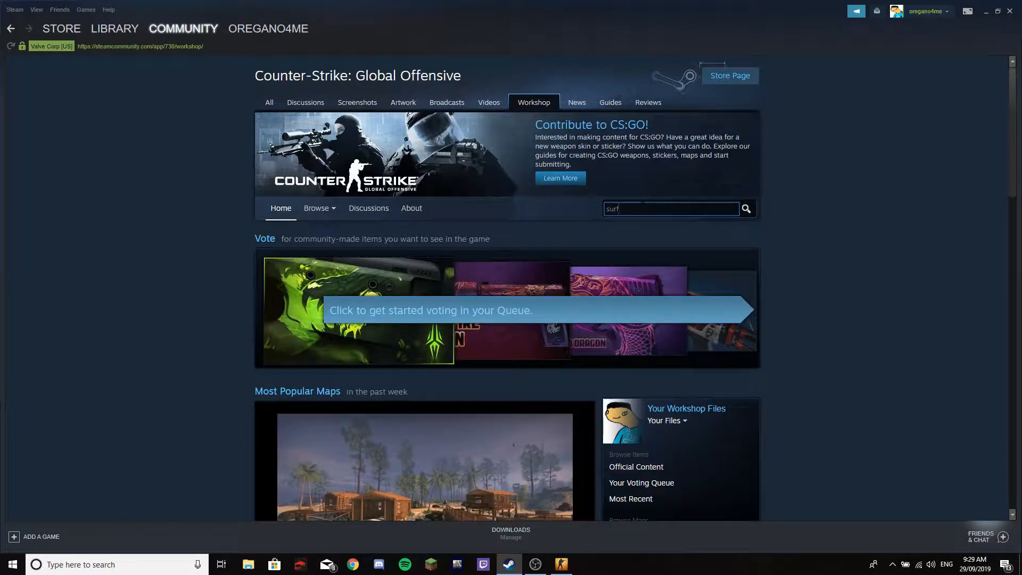
pyautogui.write('_beg')
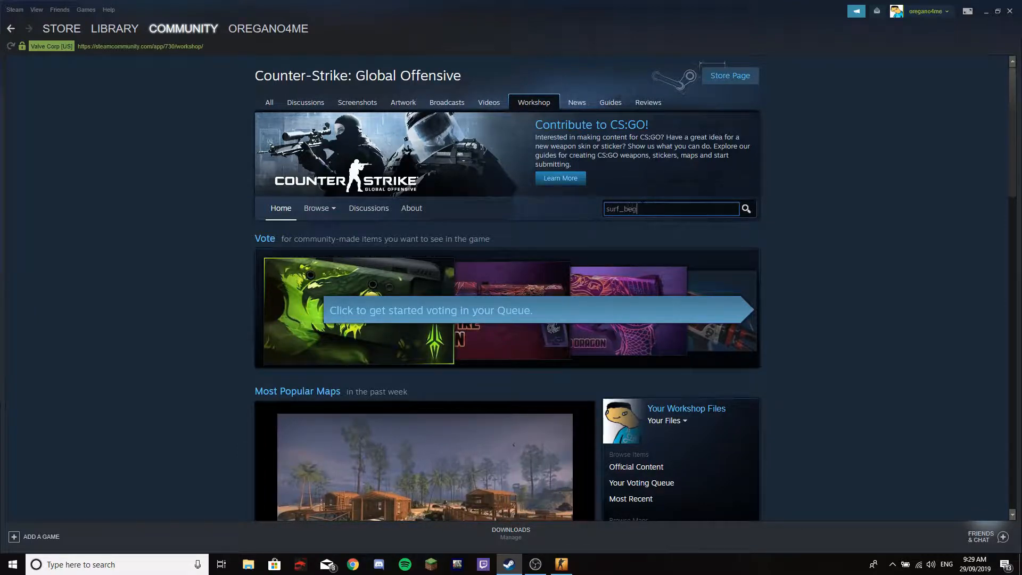
pyautogui.write('inner')
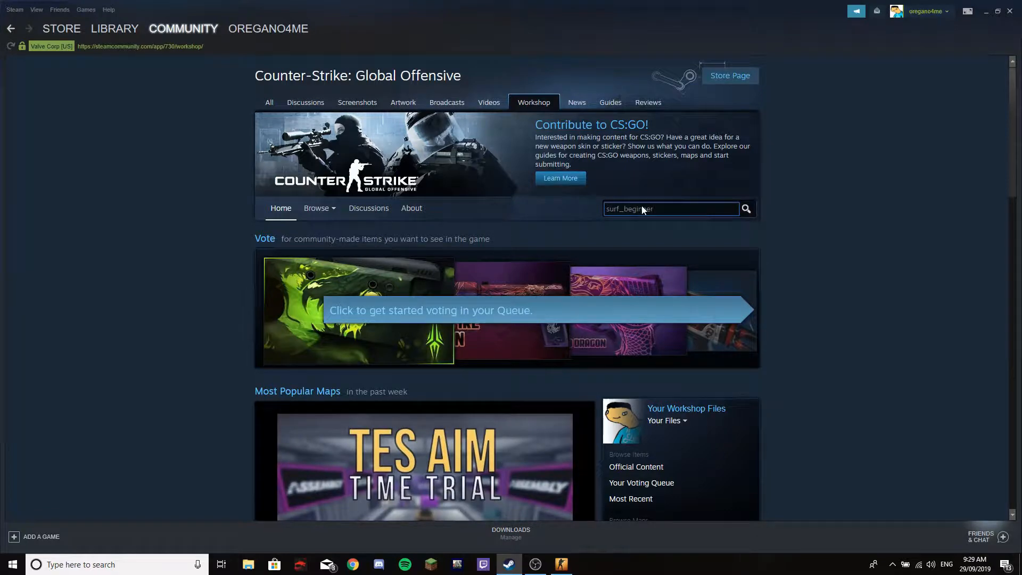
pyautogui.click(745, 208)
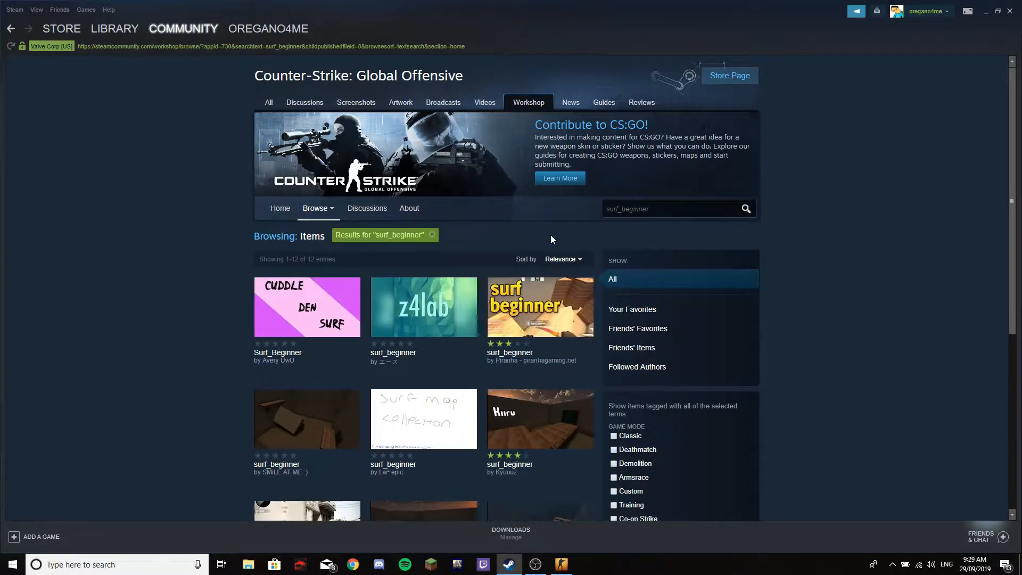
pyautogui.moveTo(585, 479)
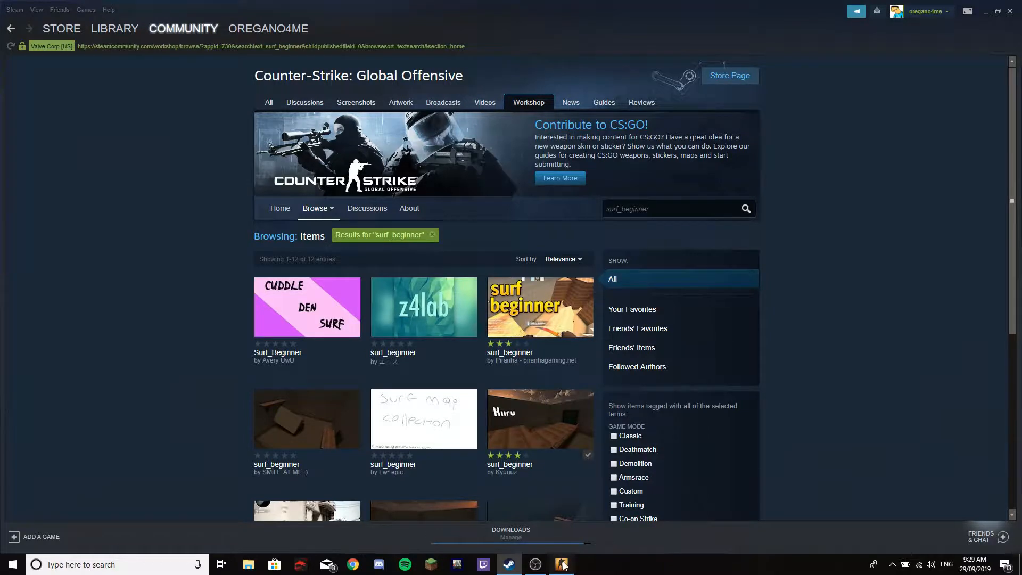
# - Subscribe to a surf_beginner result and return to the running game
pyautogui.click(560, 564)
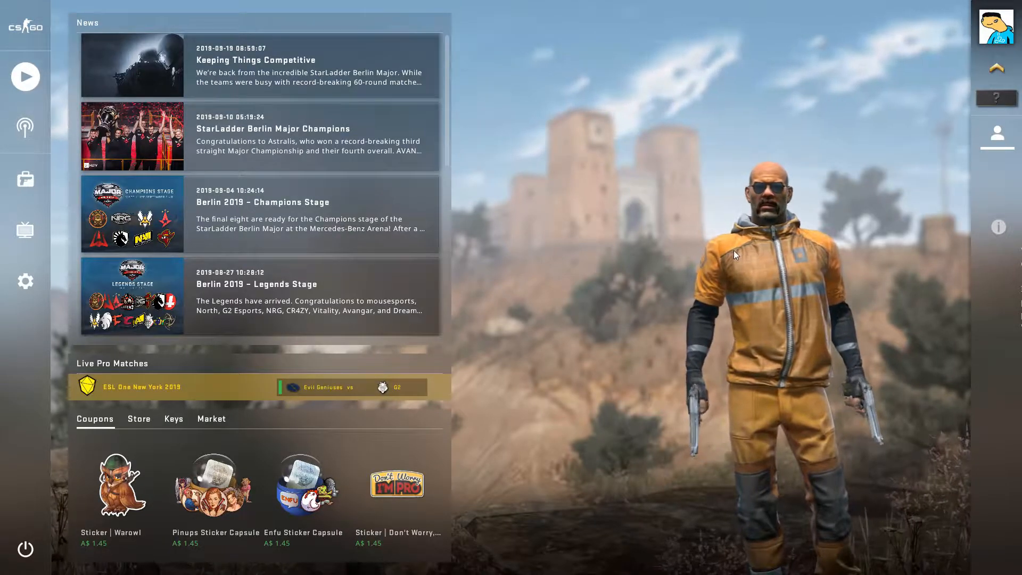
pyautogui.moveTo(25, 76)
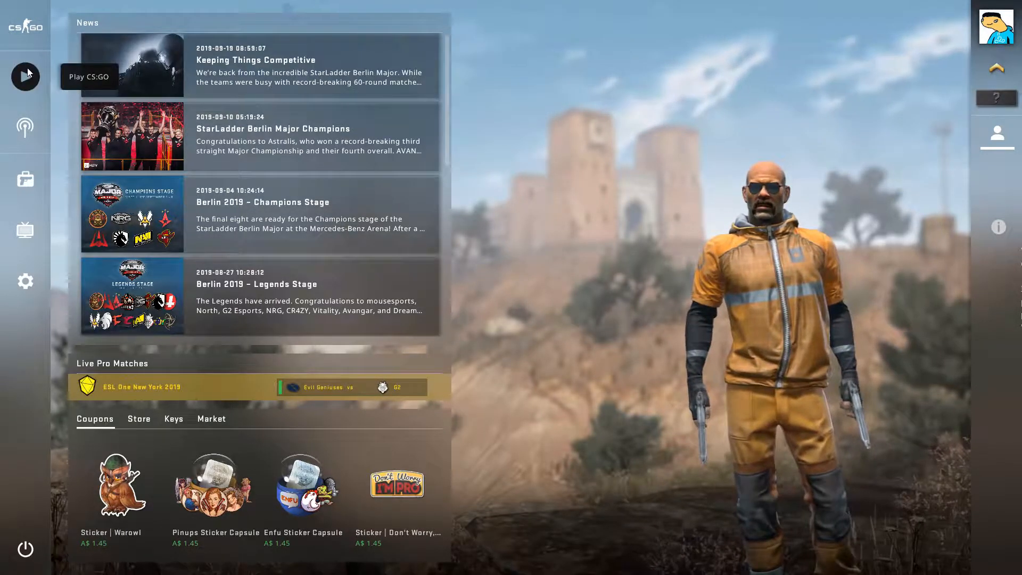
# - In Play, switch to Workshop Maps and choose the surf_beginner map
pyautogui.click(26, 76)
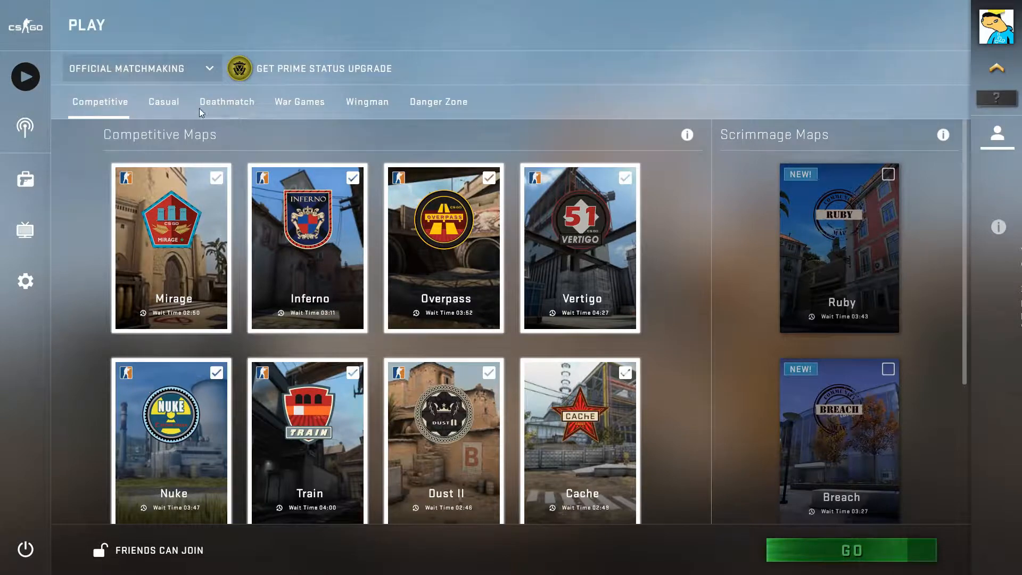
pyautogui.click(139, 68)
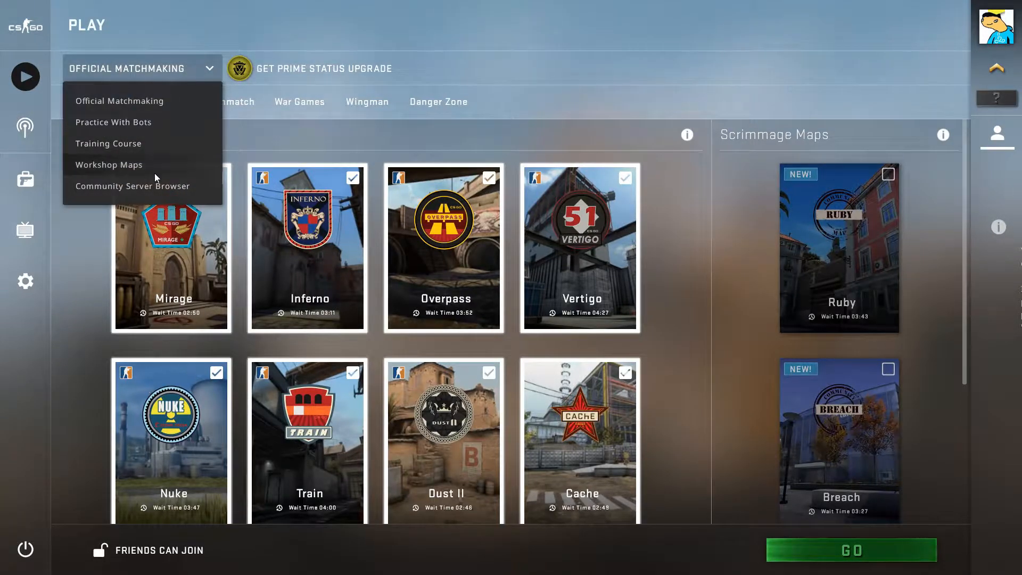
pyautogui.click(108, 164)
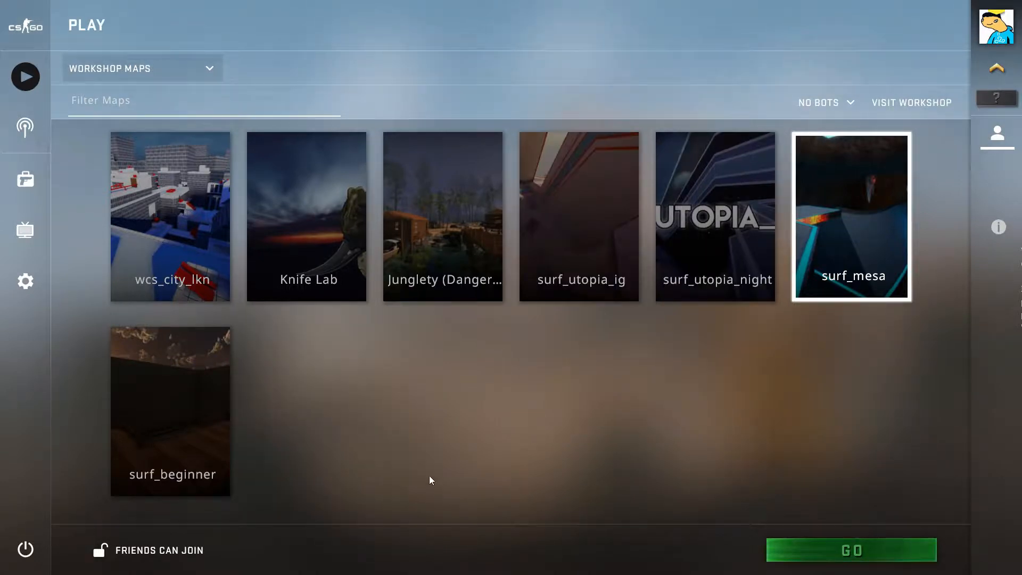
pyautogui.click(171, 411)
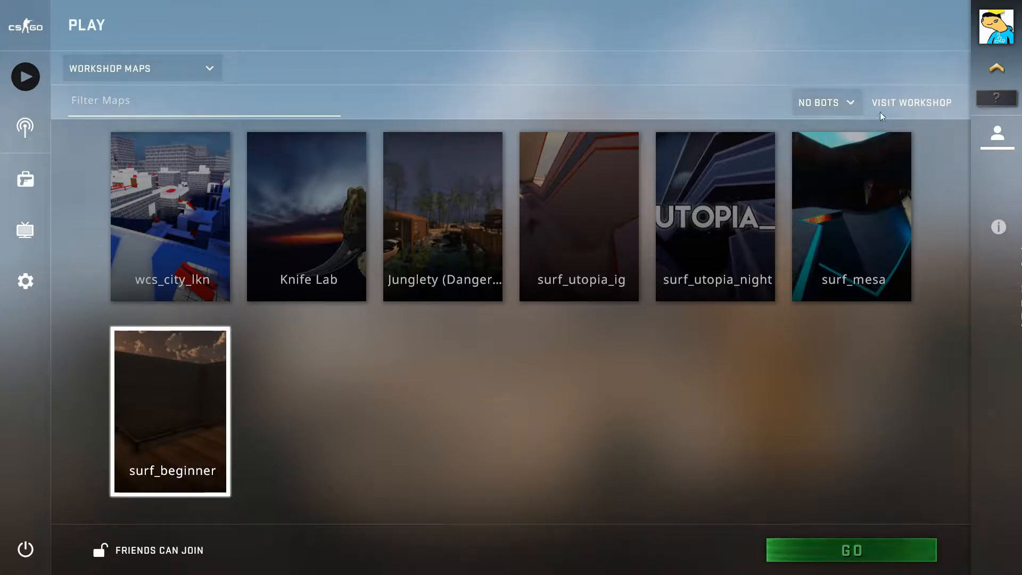
pyautogui.moveTo(146, 455)
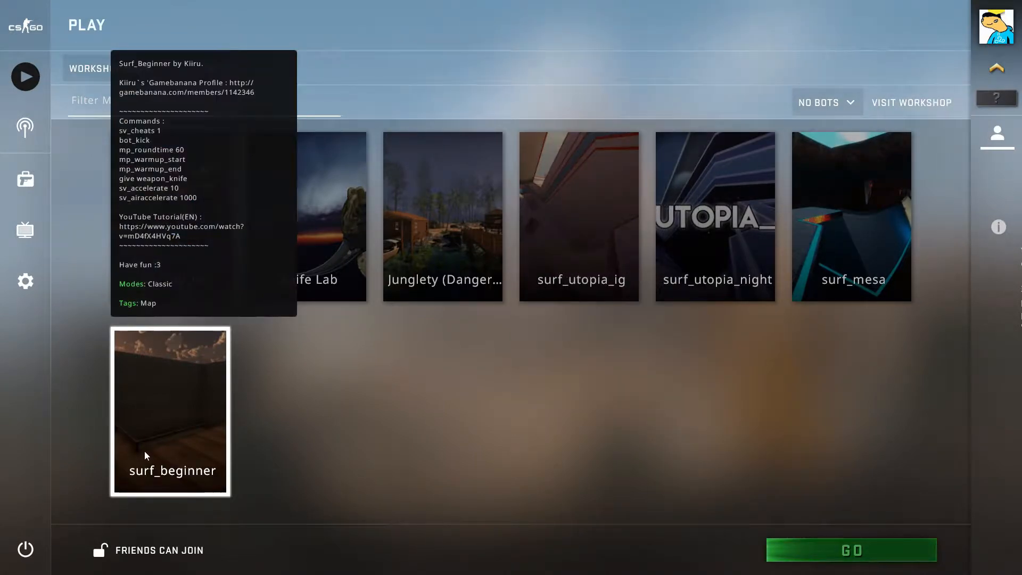
pyautogui.moveTo(156, 454)
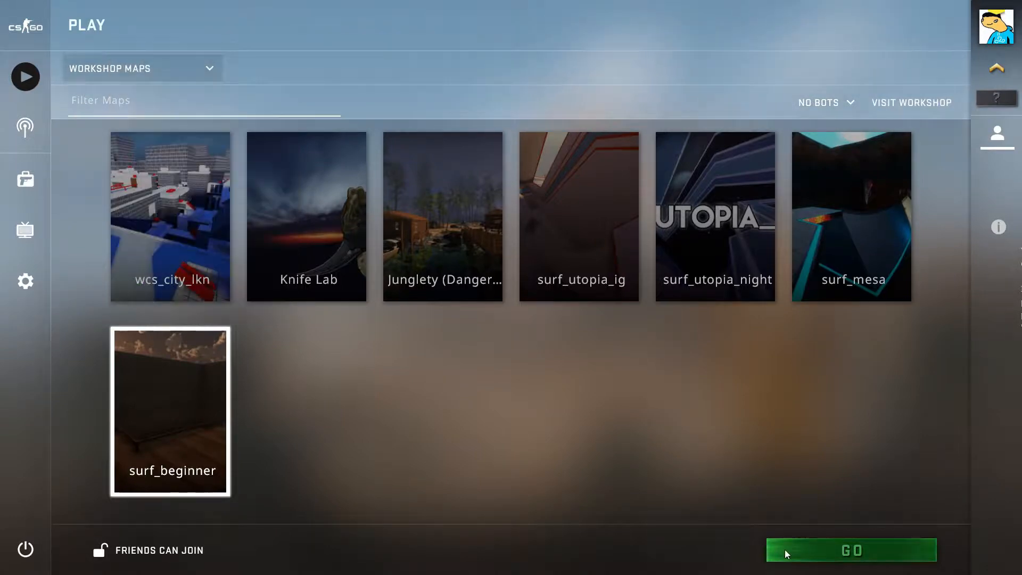
# - Launch surf_beginner in Casual mode and join the Counter-Terrorists
pyautogui.click(850, 550)
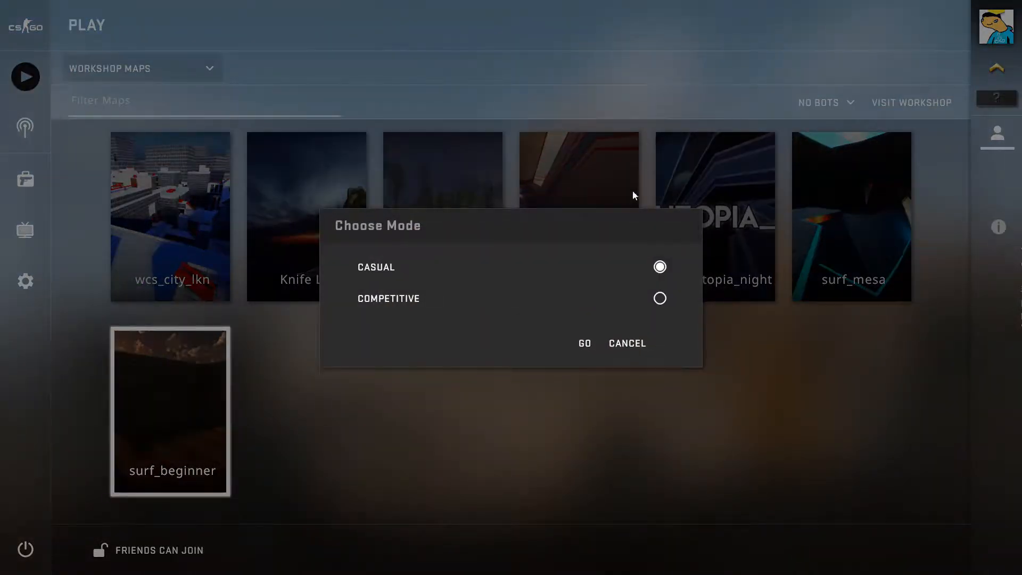
pyautogui.click(583, 342)
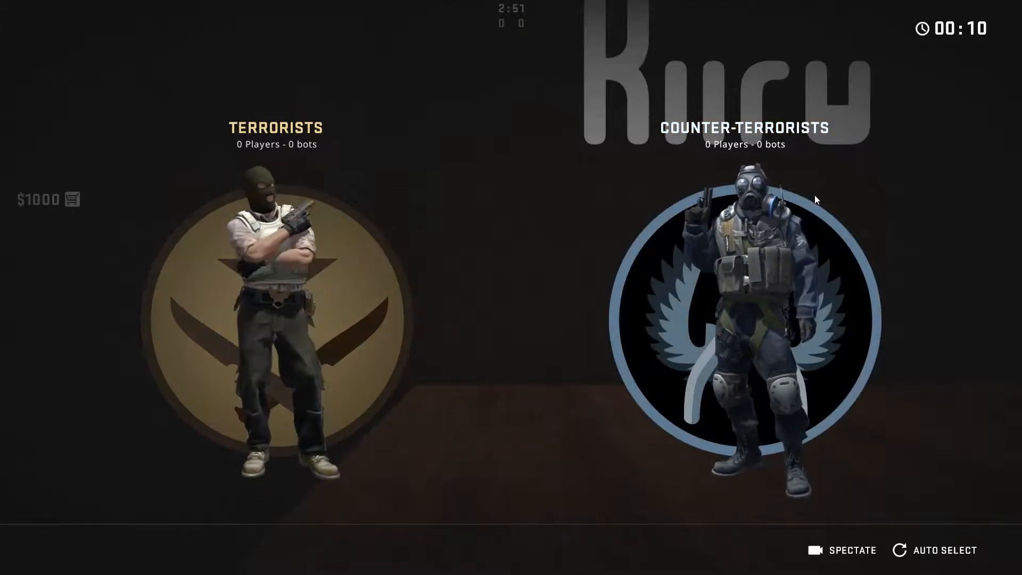
pyautogui.click(744, 319)
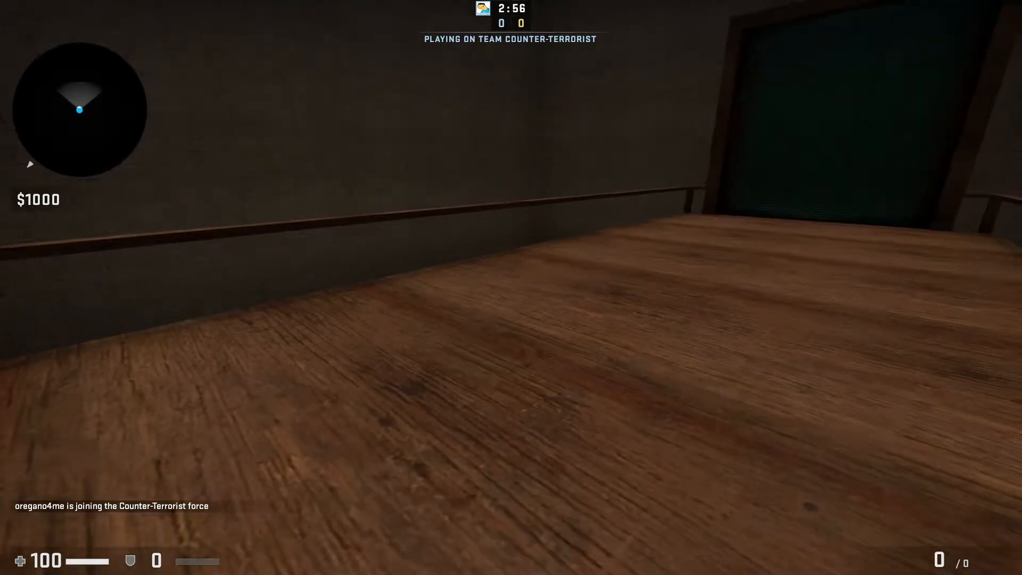
pyautogui.moveTo(511, 287)
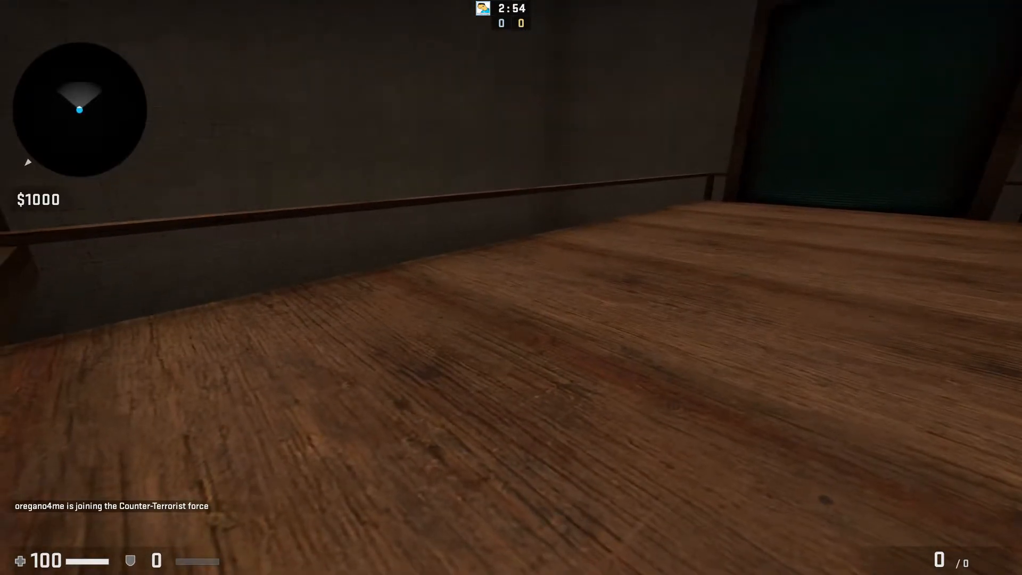
# - In Game Settings, set Enable Developer Console (~) to Yes
pyautogui.press('`')
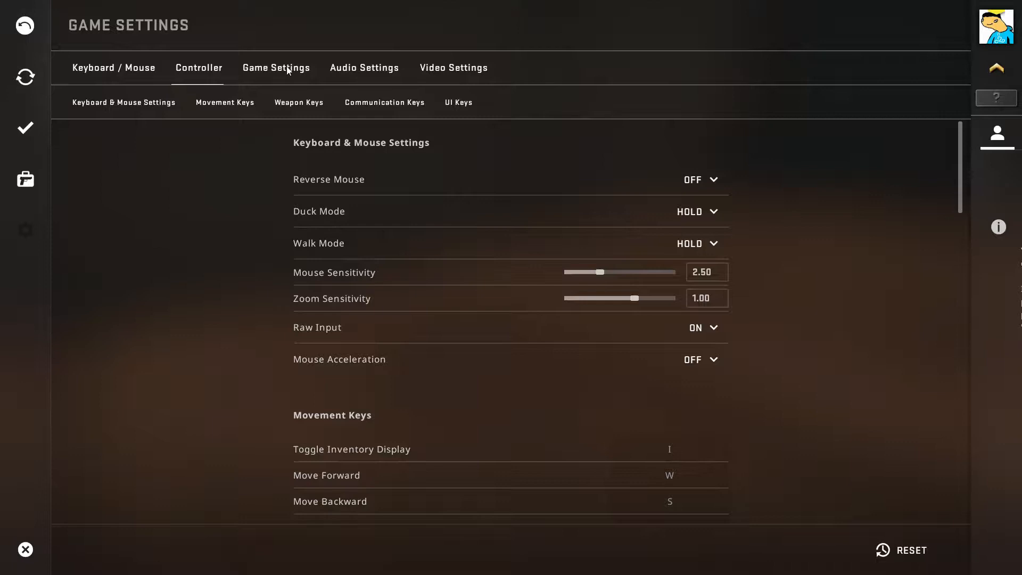
pyautogui.click(276, 68)
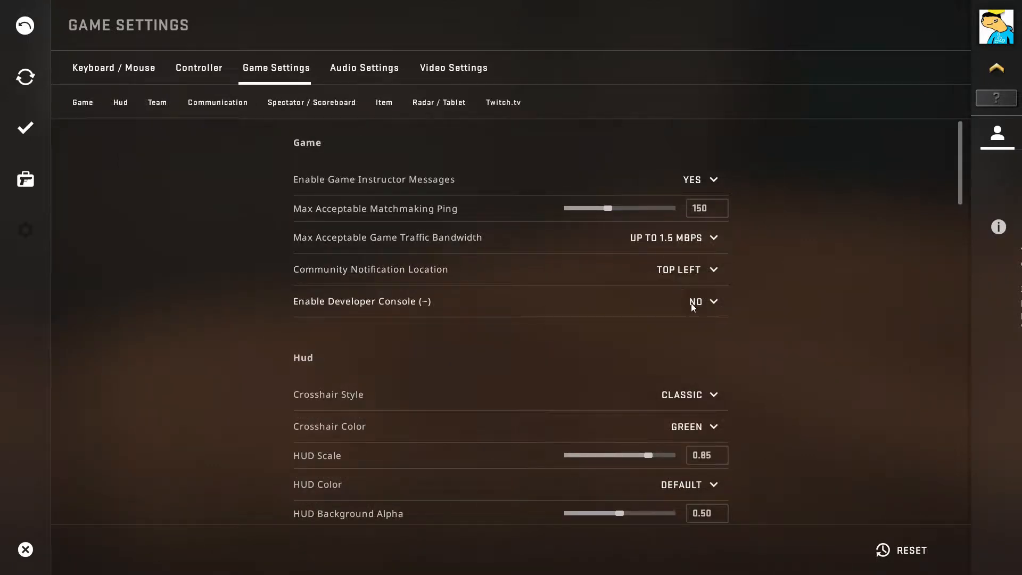
pyautogui.moveTo(479, 313)
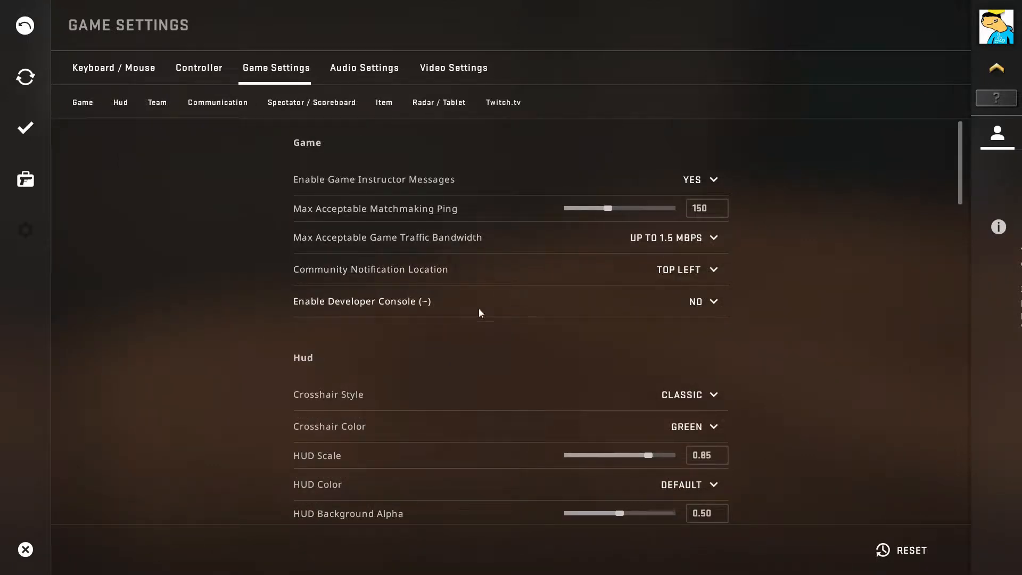
pyautogui.click(702, 302)
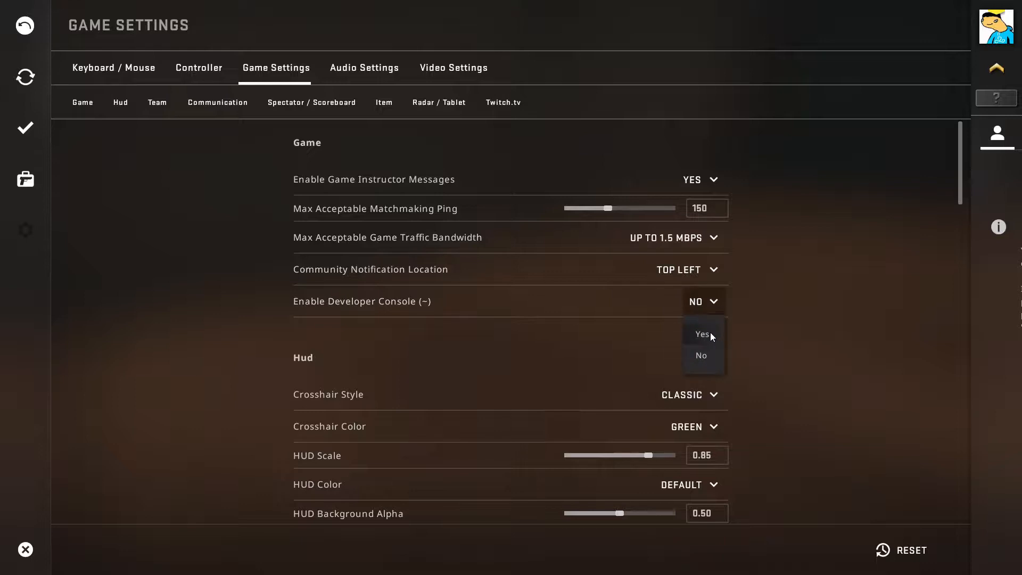
pyautogui.click(701, 333)
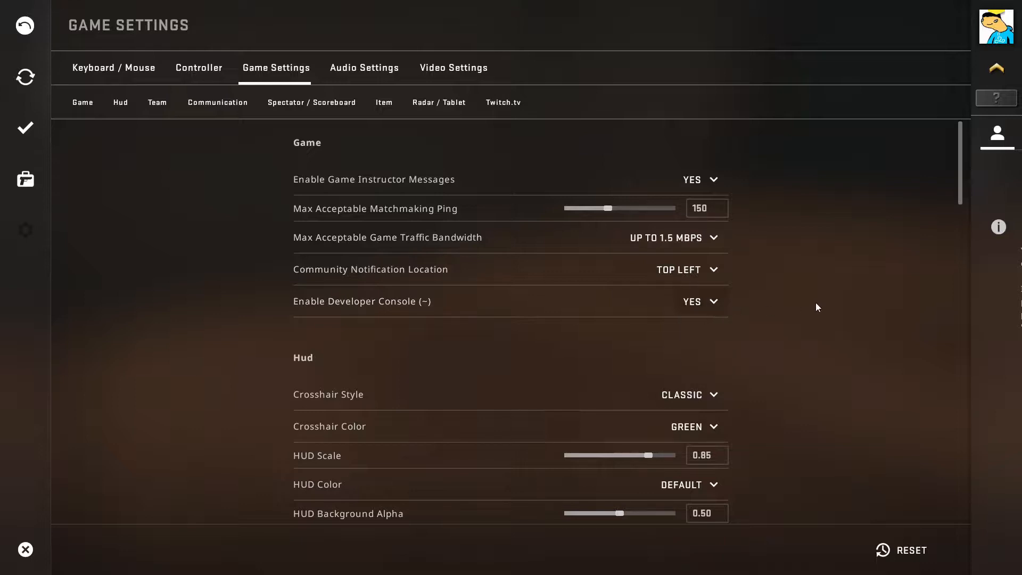
pyautogui.moveTo(132, 14)
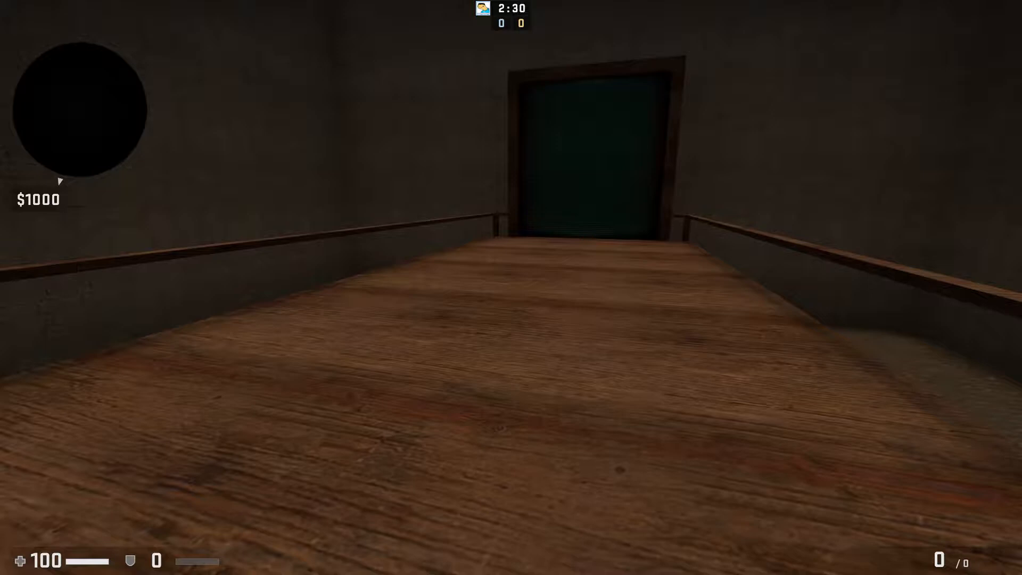
pyautogui.press('`')
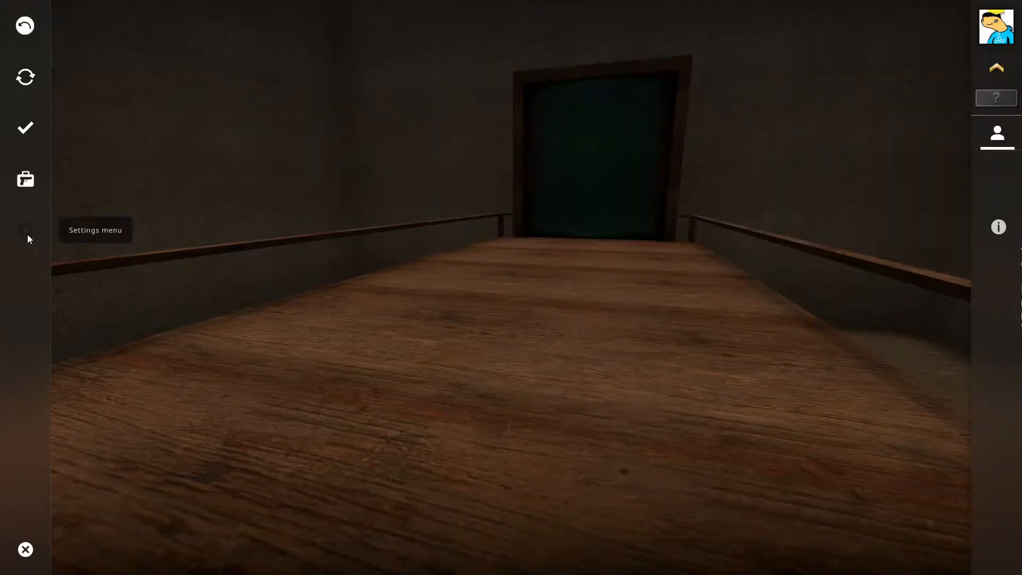
pyautogui.click(25, 230)
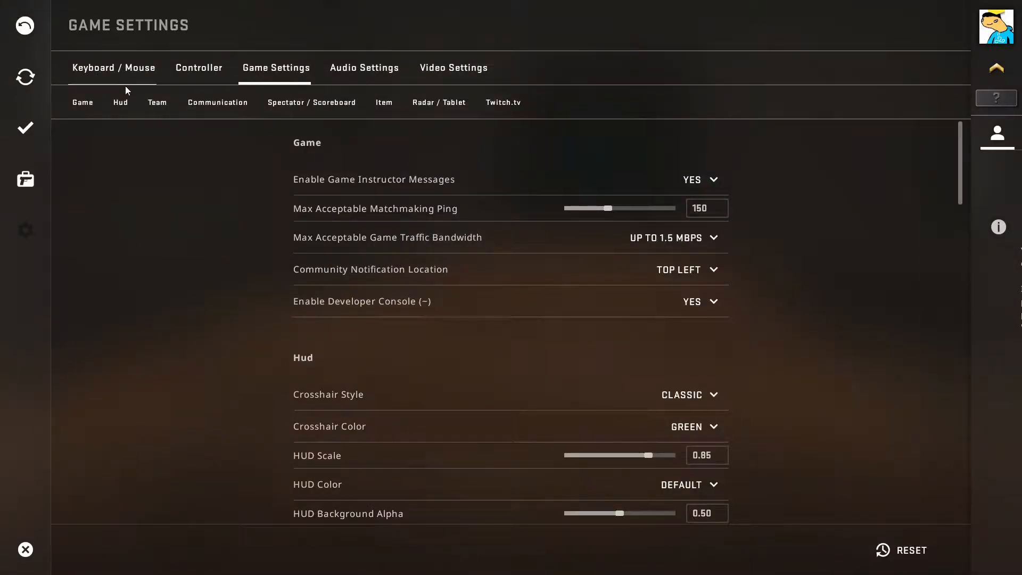
pyautogui.click(113, 68)
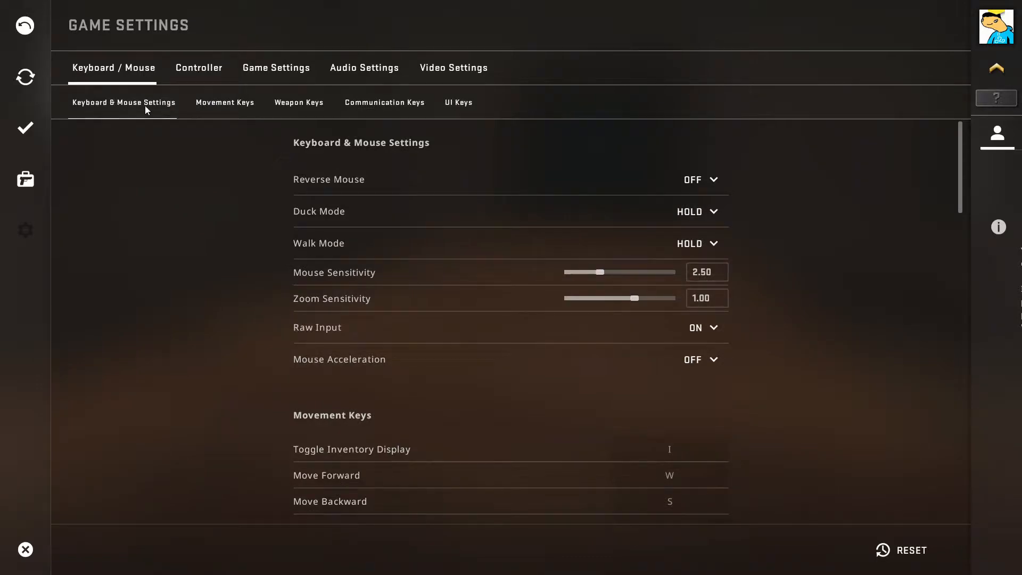
pyautogui.scroll(-3)
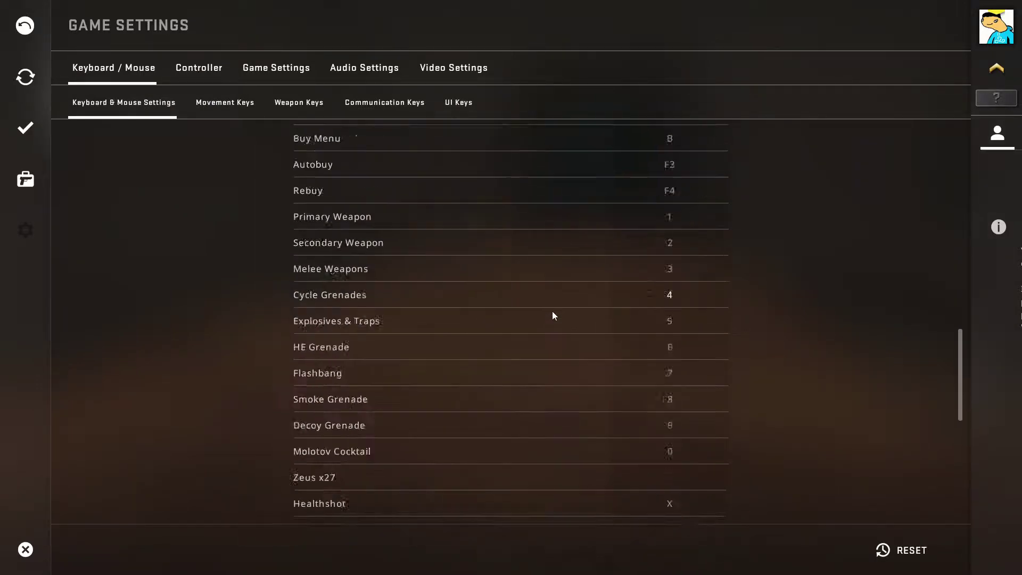
pyautogui.scroll(-3)
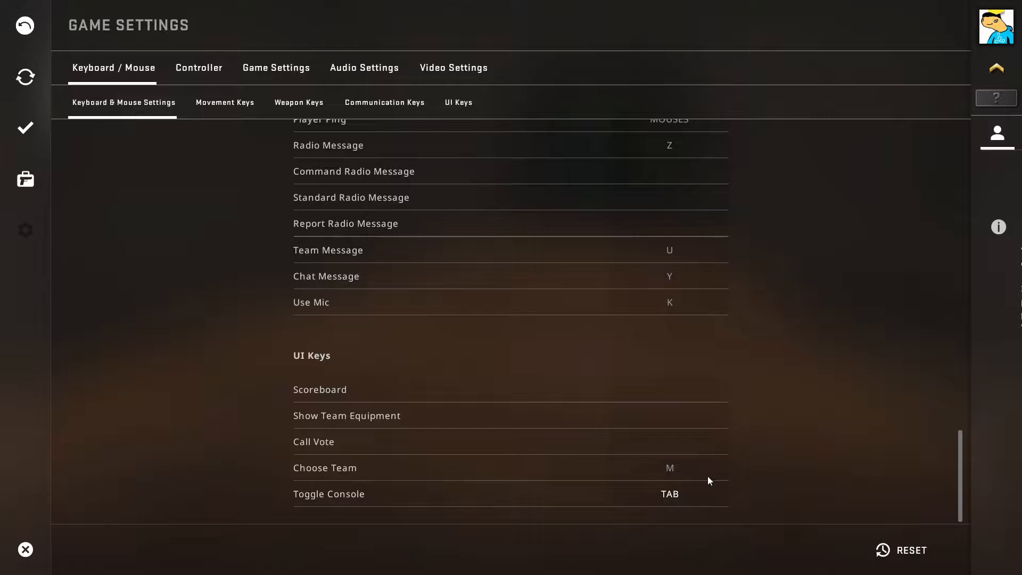
pyautogui.moveTo(357, 170)
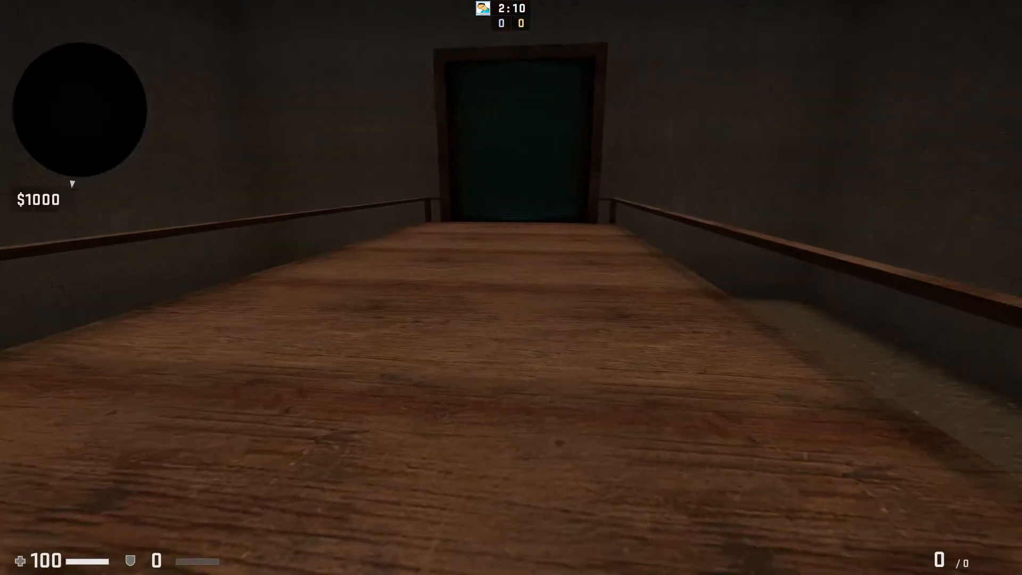
# - Enter mp_roundtime 60 and sv_cheats 1 in the console
pyautogui.press('`')
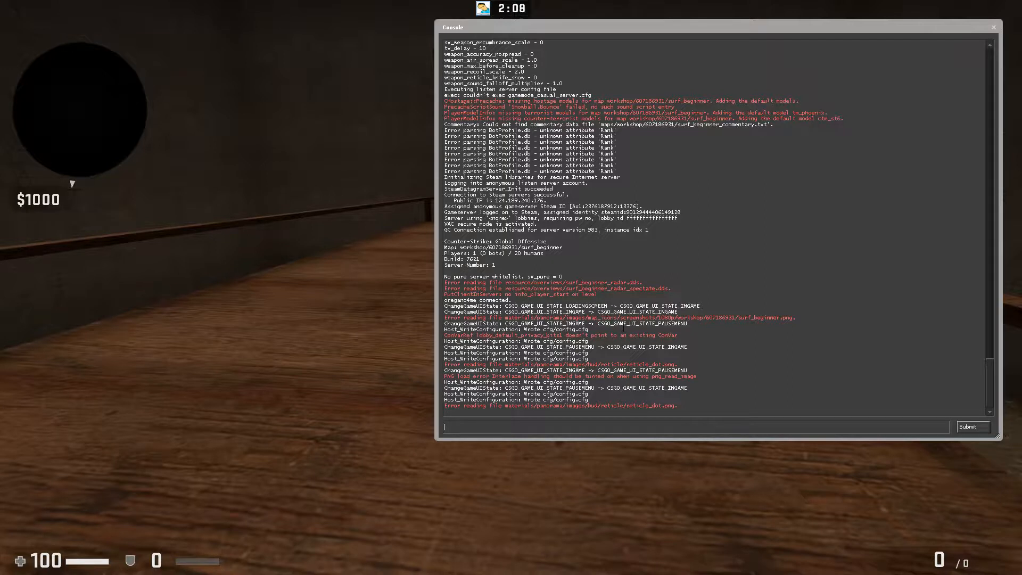
pyautogui.write('mp')
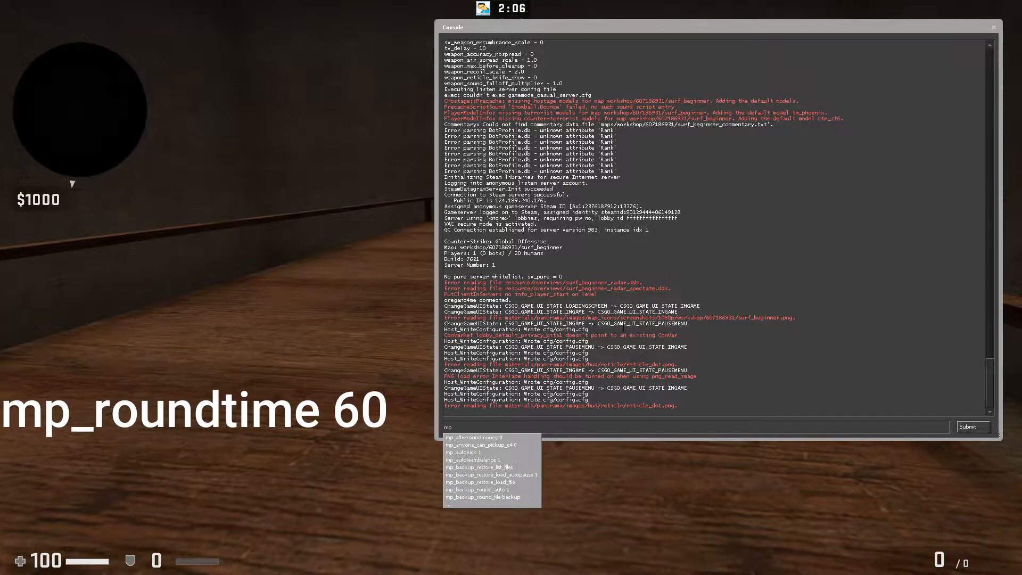
pyautogui.write('_r')
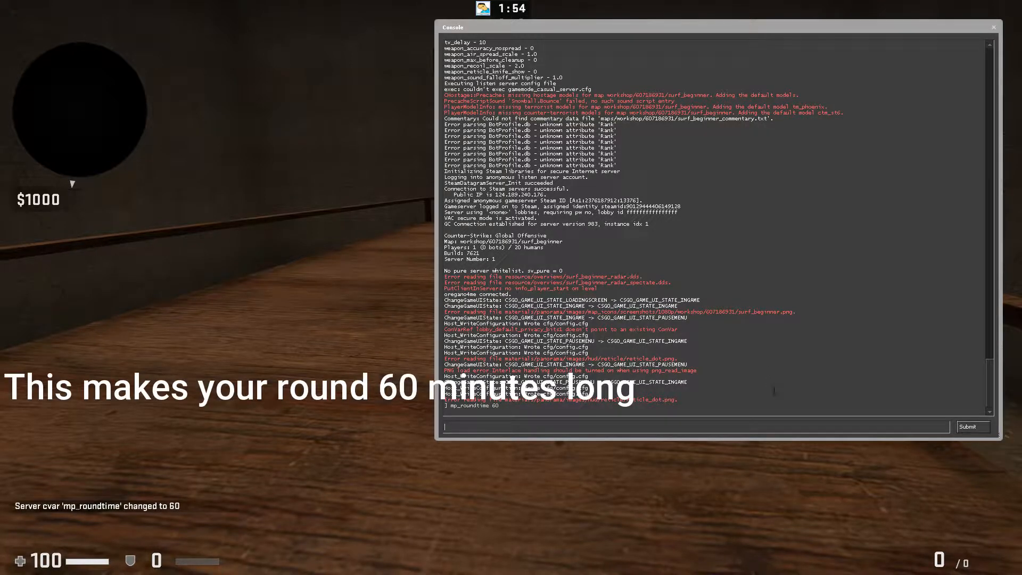
pyautogui.write('sv')
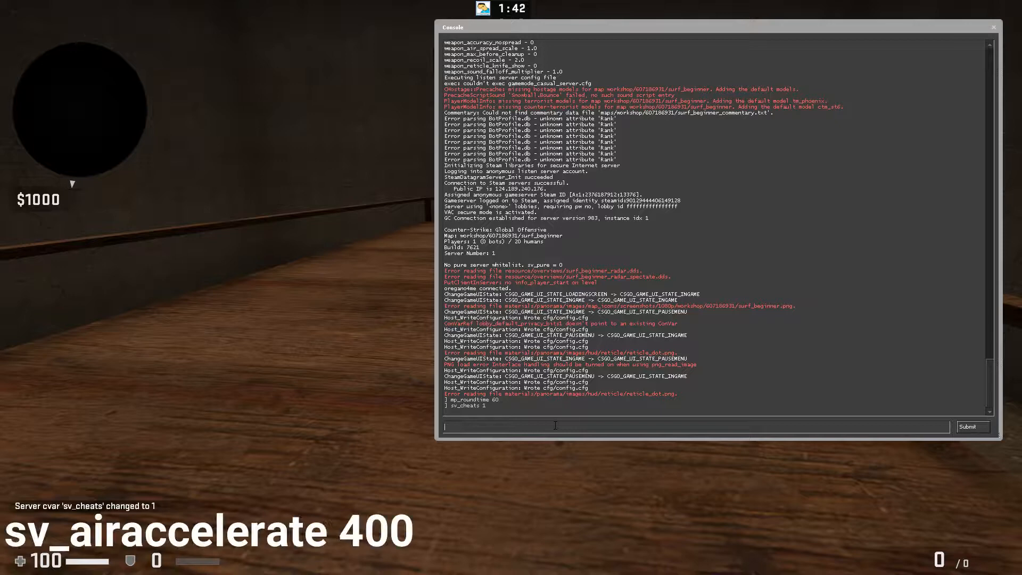
# - Enter sv_airaccelerate 400 and sv_accelerate 10 in the console
pyautogui.write('sv_airaccelerate 400')
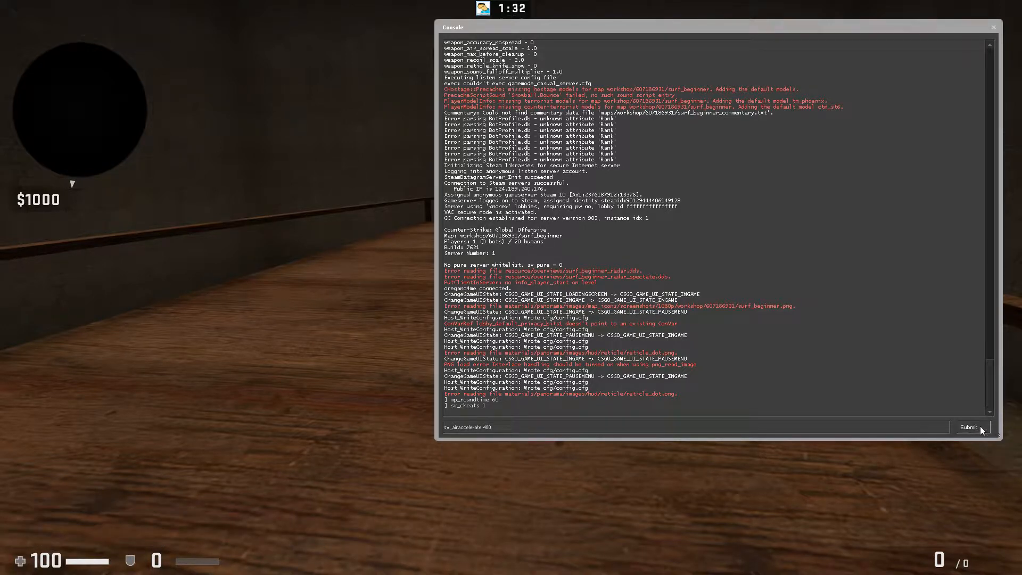
pyautogui.click(970, 427)
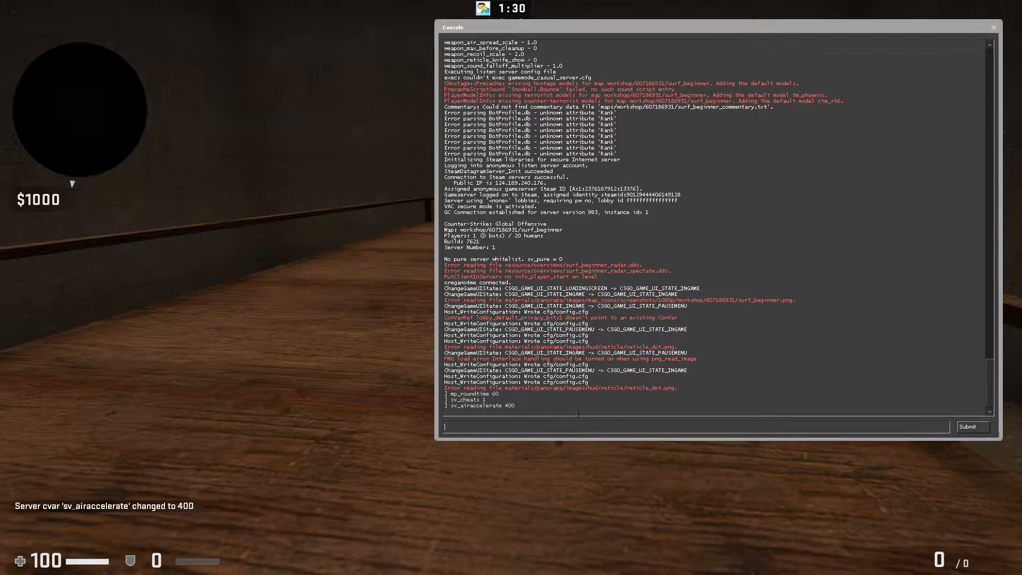
pyautogui.write('sv_accelerate 10')
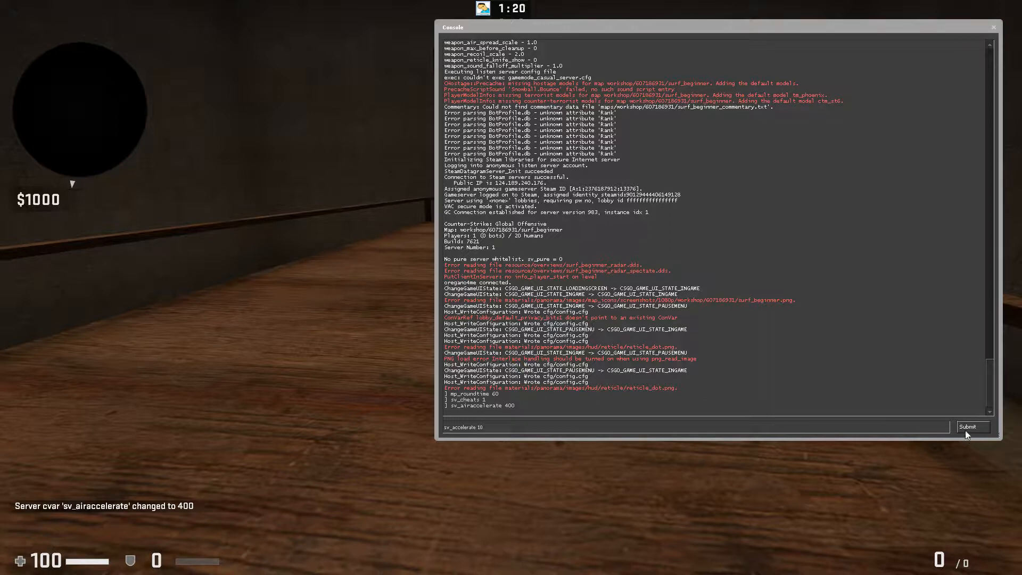
pyautogui.click(972, 427)
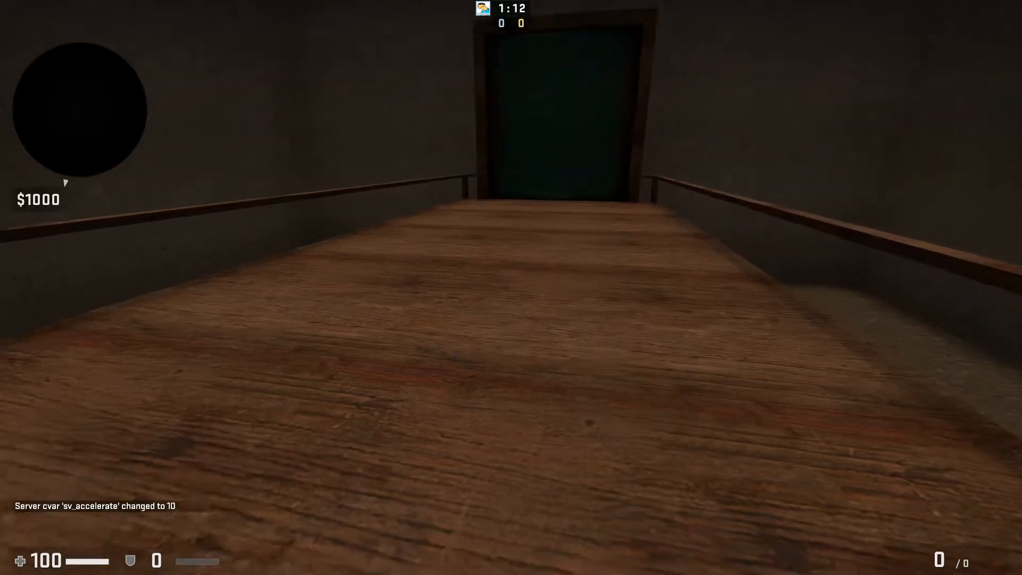
pyautogui.moveTo(511, 287)
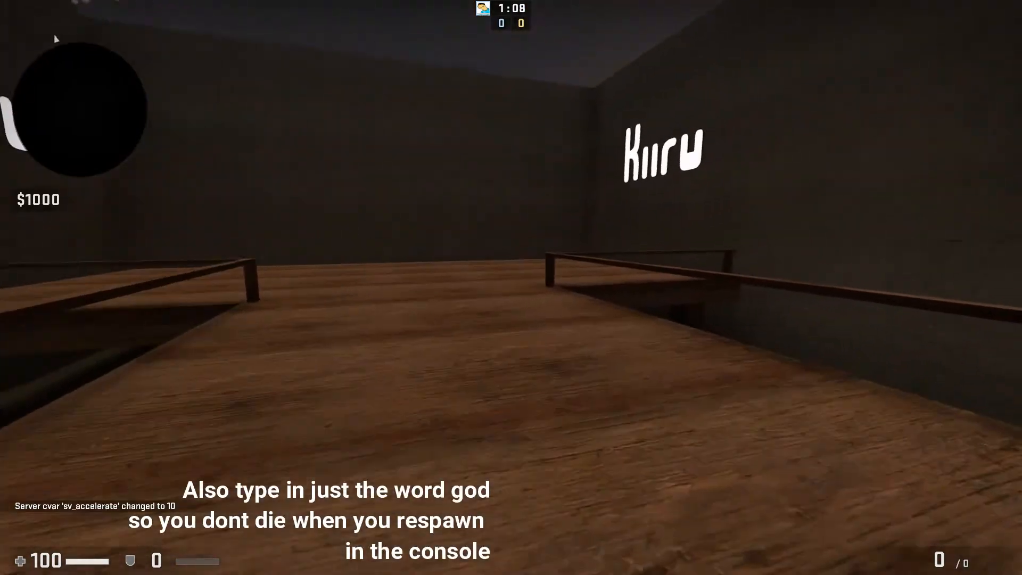
# - Bring the developer console back up after the four surf settings
pyautogui.press('`')
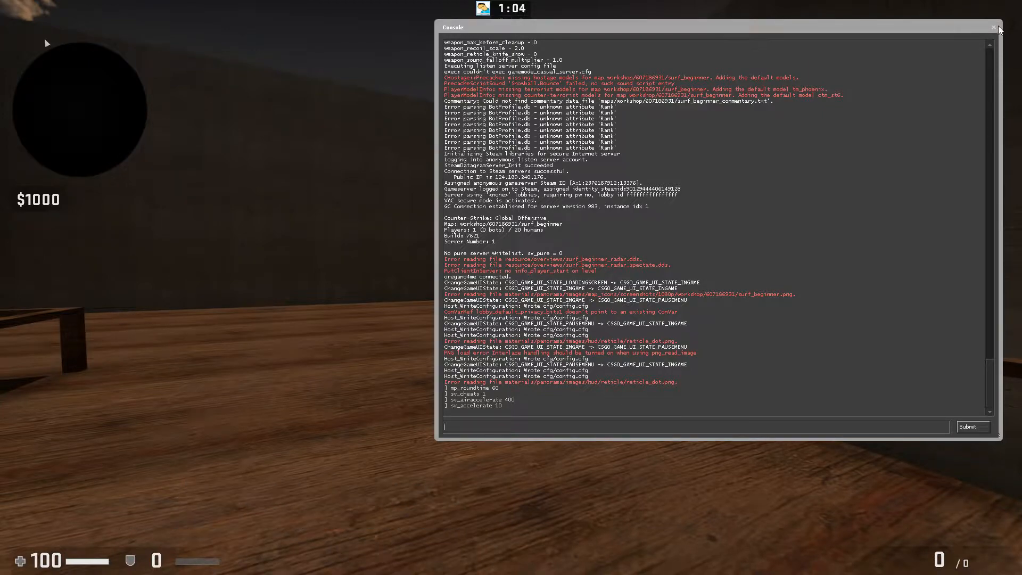
# - Enter god in the console to turn god mode ON, then return to surfing
pyautogui.click(993, 27)
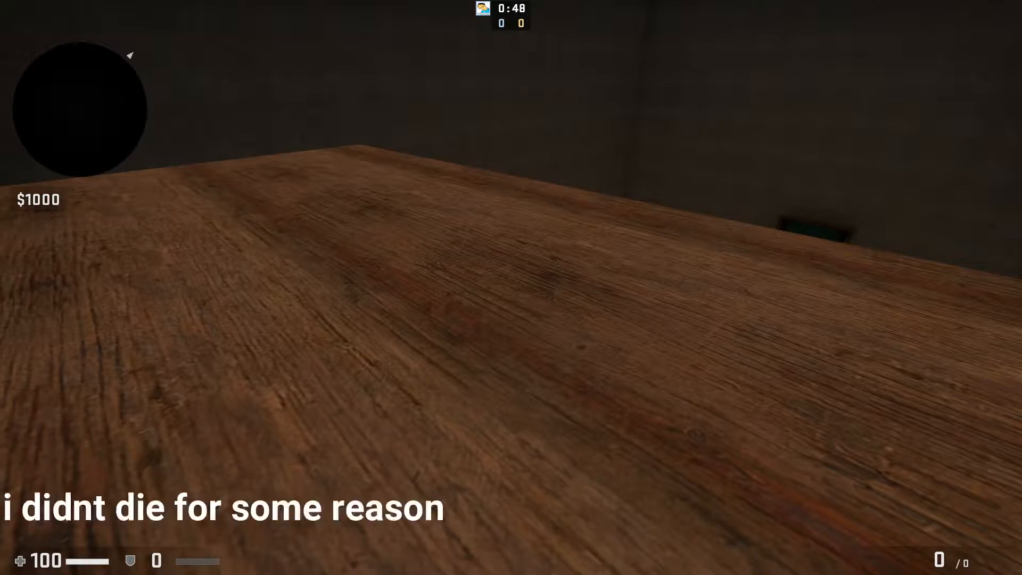
pyautogui.press('`')
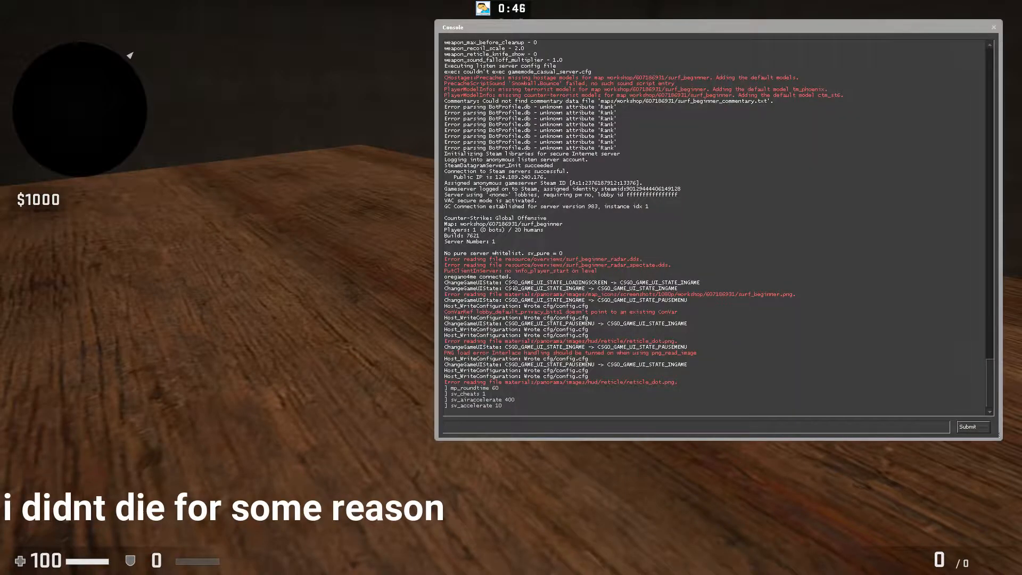
pyautogui.write('god')
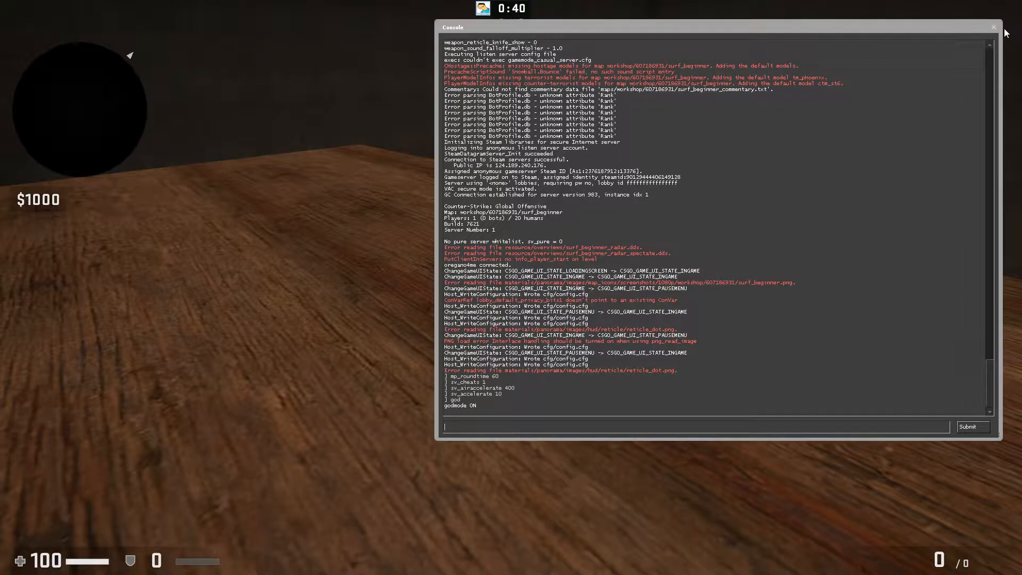
pyautogui.click(992, 26)
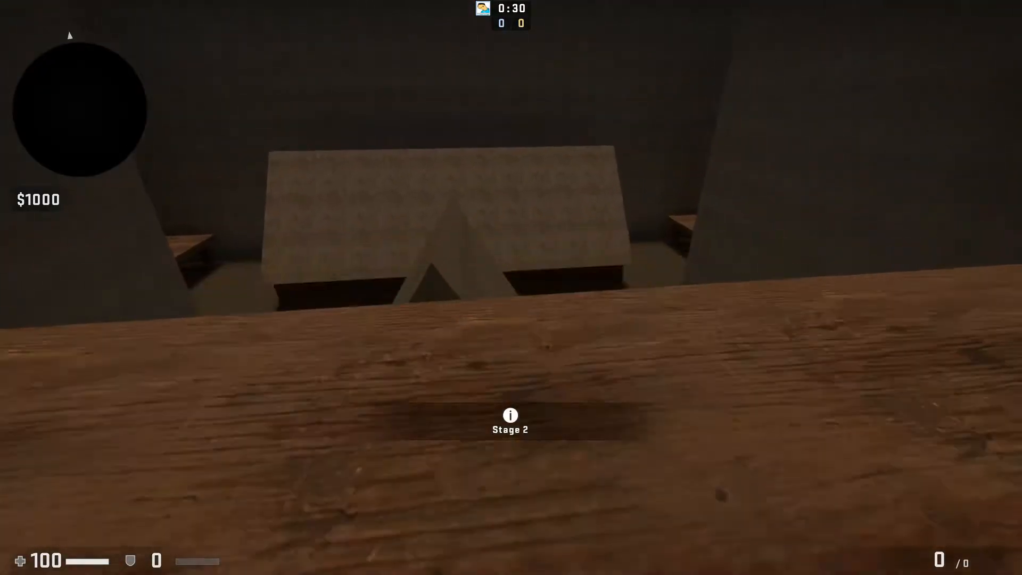
pyautogui.moveTo(510, 288)
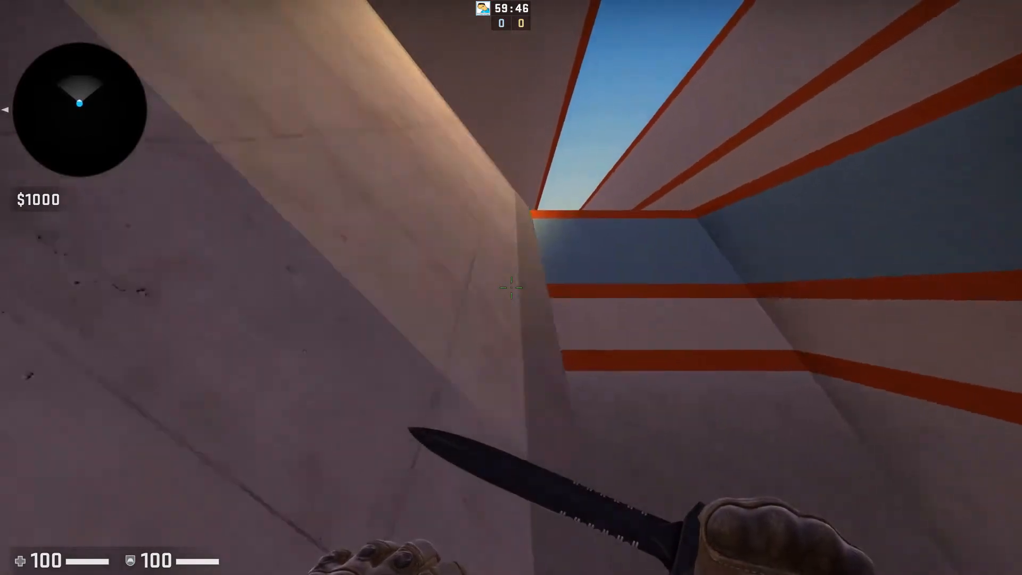
pyautogui.moveTo(511, 287)
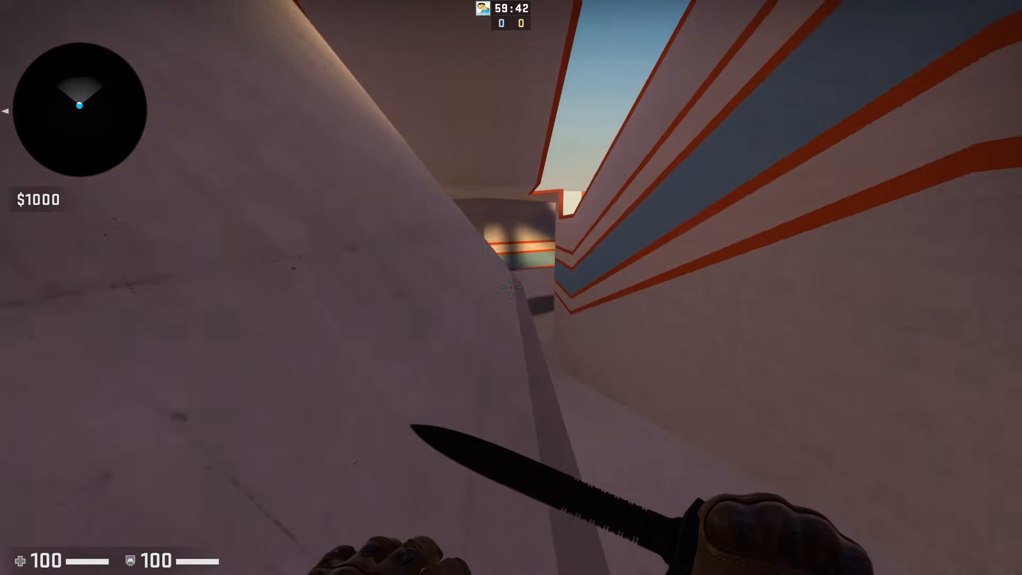
pyautogui.moveTo(511, 287)
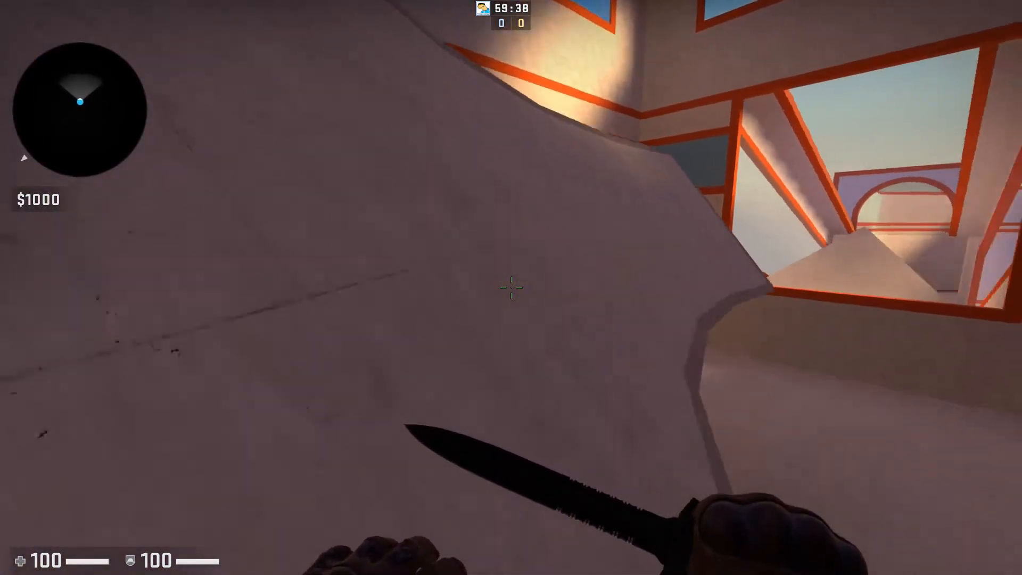
pyautogui.moveTo(511, 287)
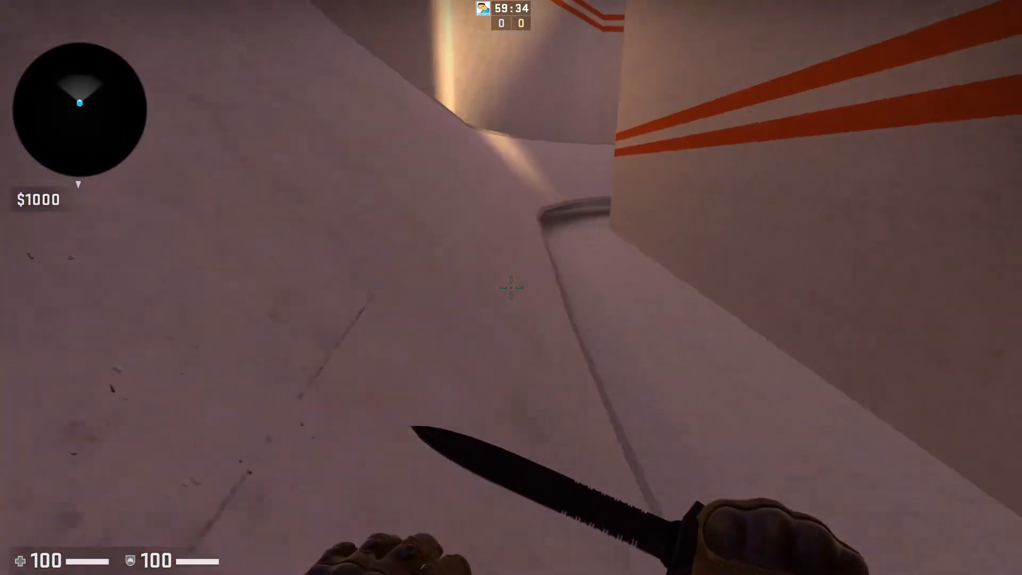
pyautogui.moveTo(511, 287)
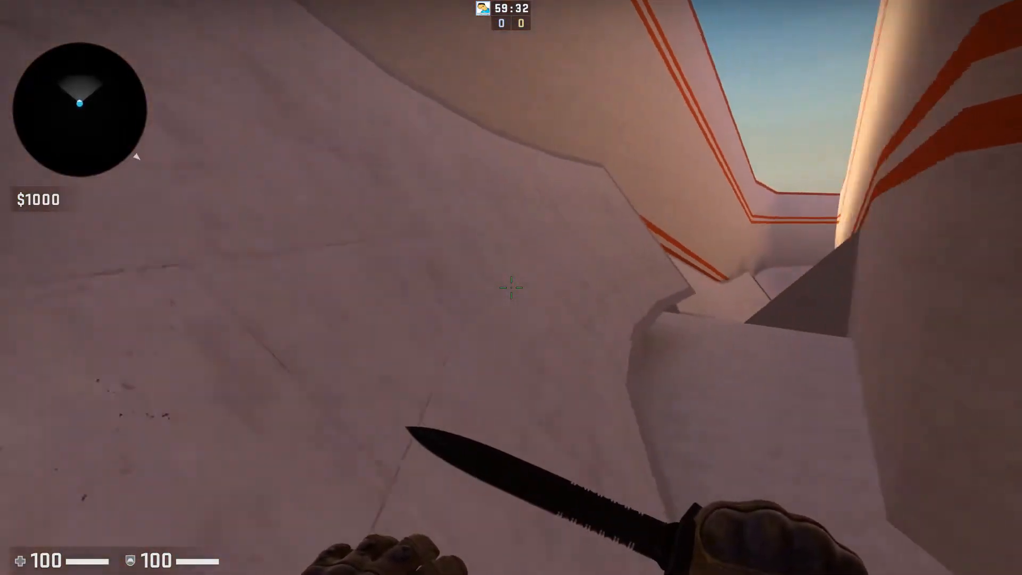
pyautogui.moveTo(511, 288)
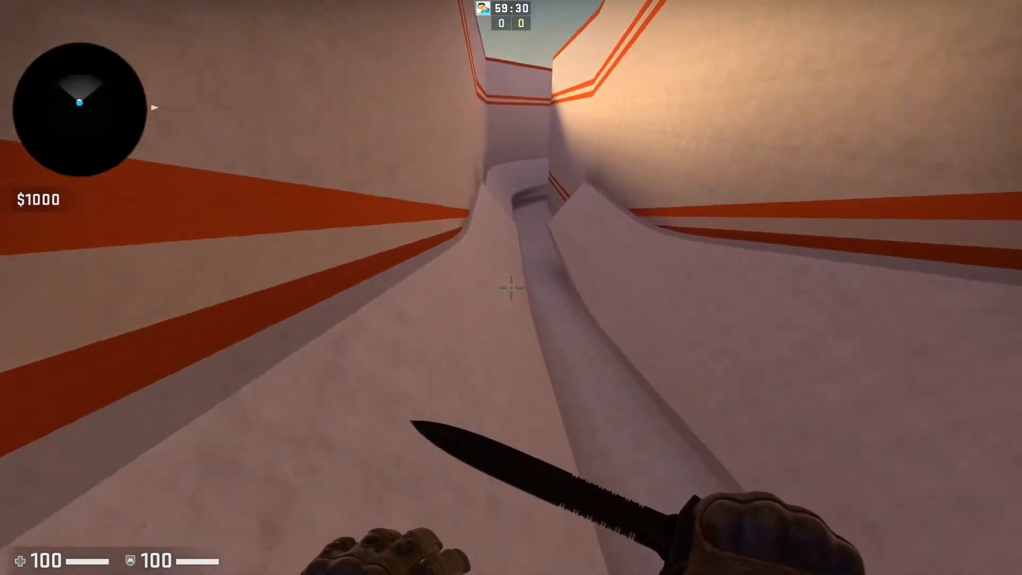
pyautogui.moveTo(510, 287)
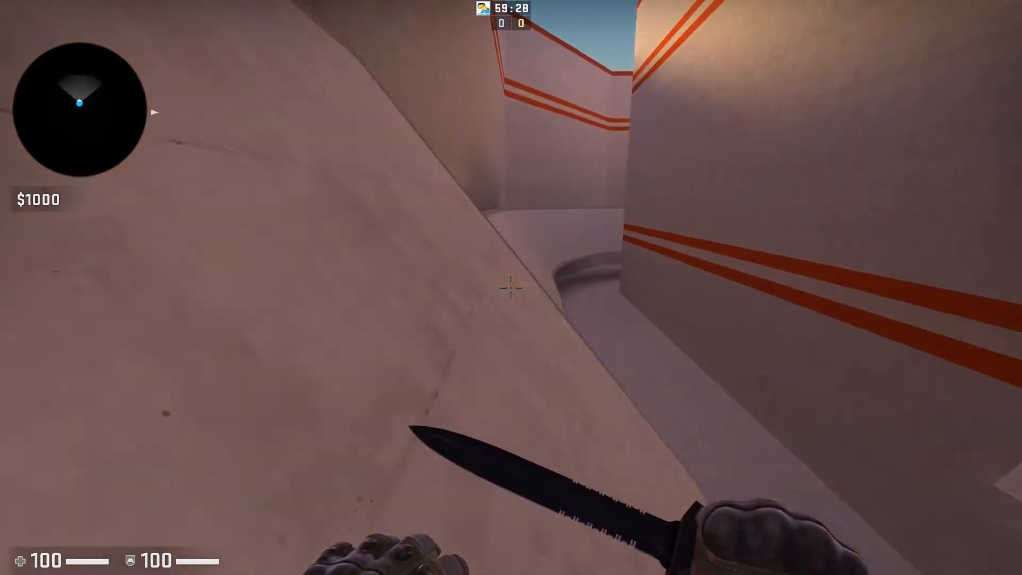
pyautogui.moveTo(511, 287)
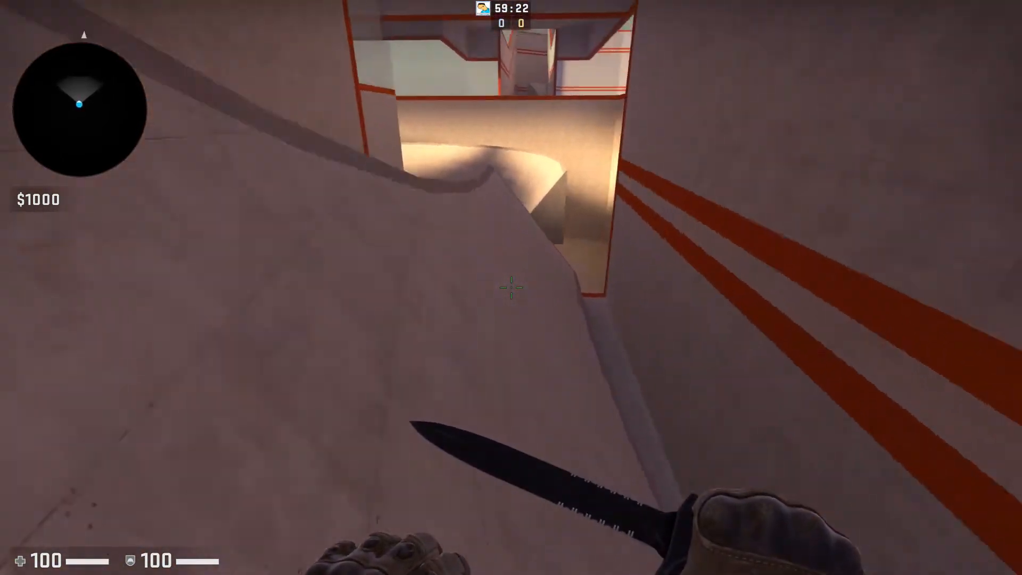
pyautogui.moveTo(511, 288)
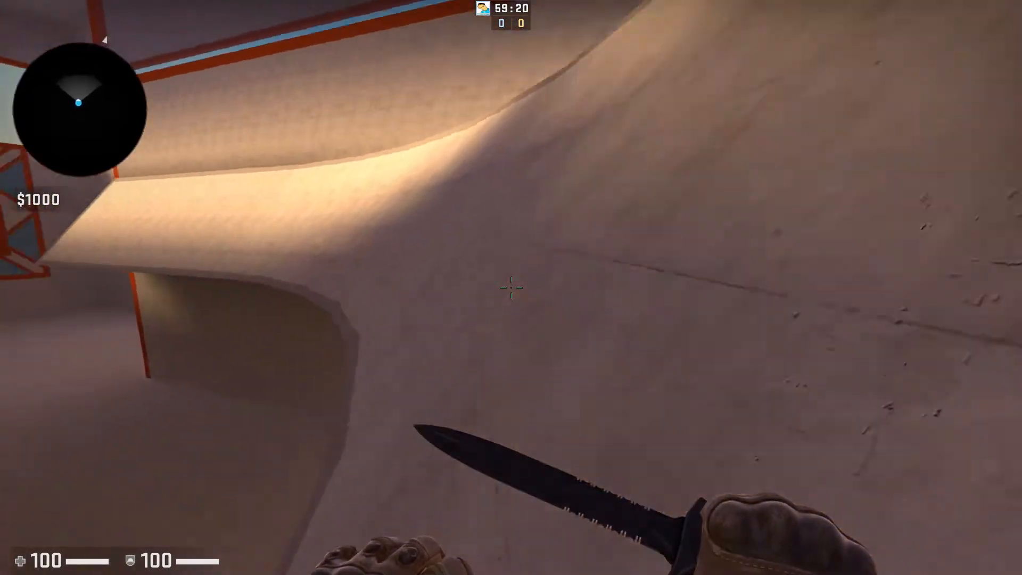
pyautogui.moveTo(511, 288)
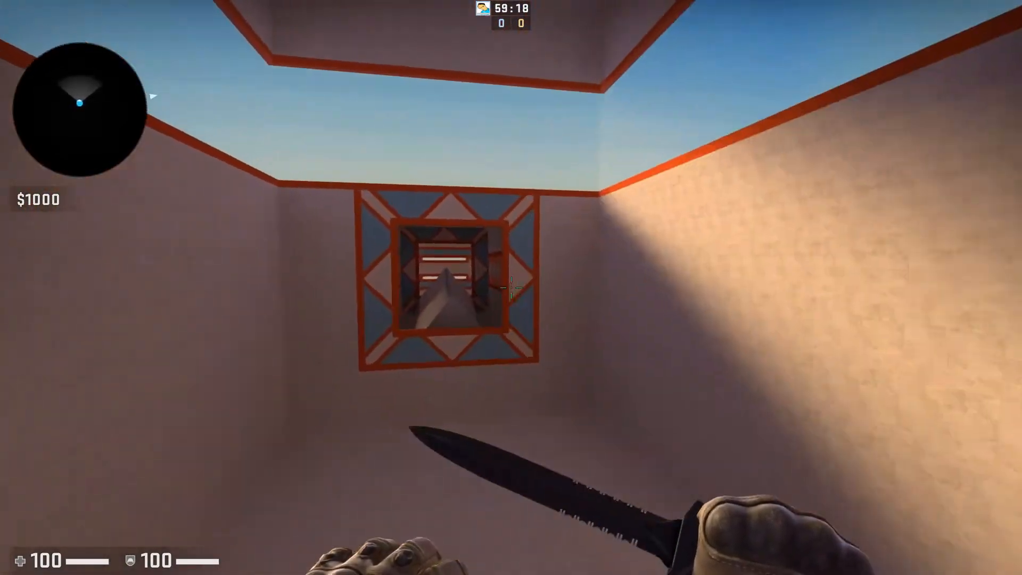
pyautogui.moveTo(511, 288)
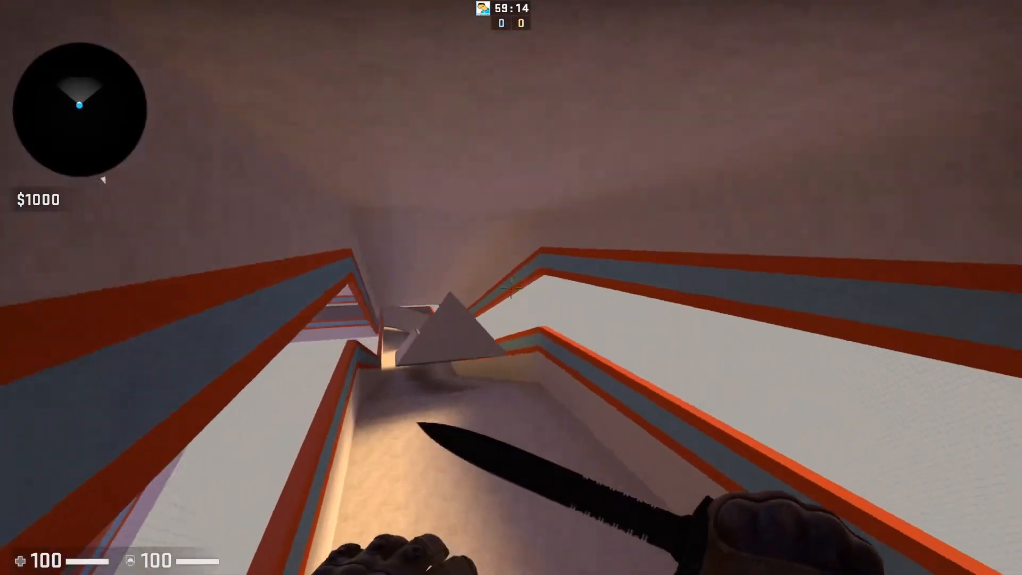
pyautogui.moveTo(511, 287)
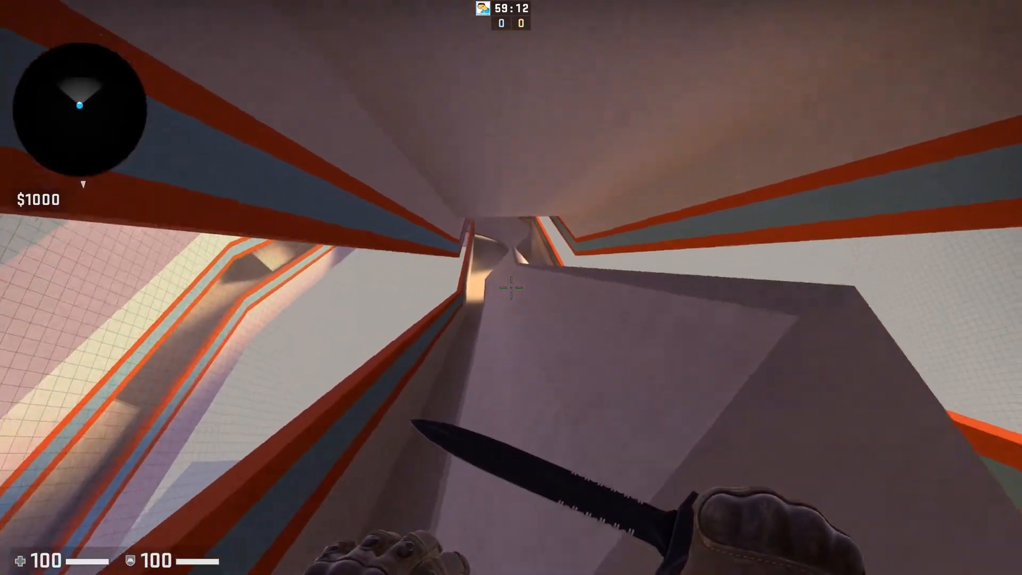
pyautogui.moveTo(510, 287)
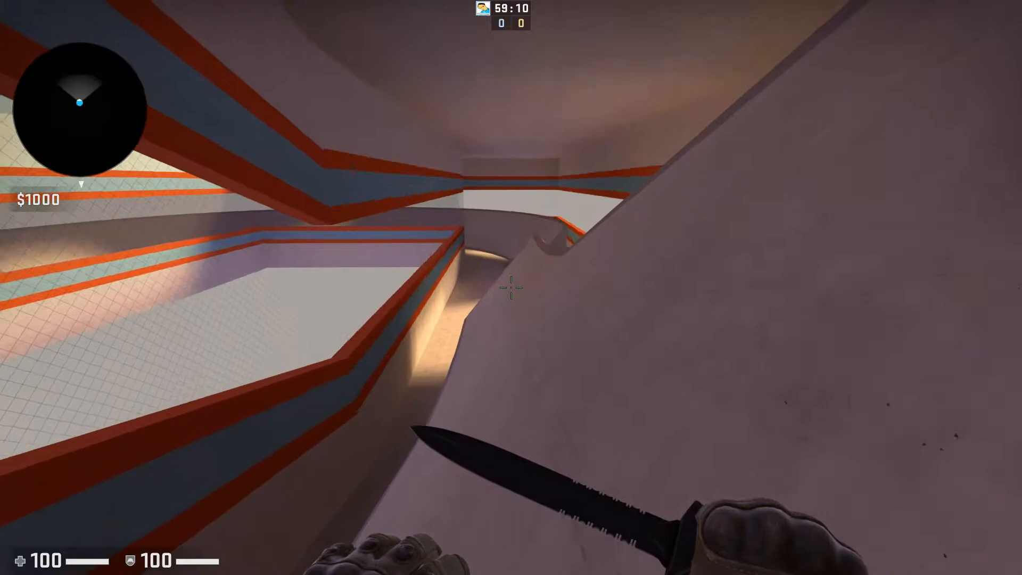
pyautogui.moveTo(511, 287)
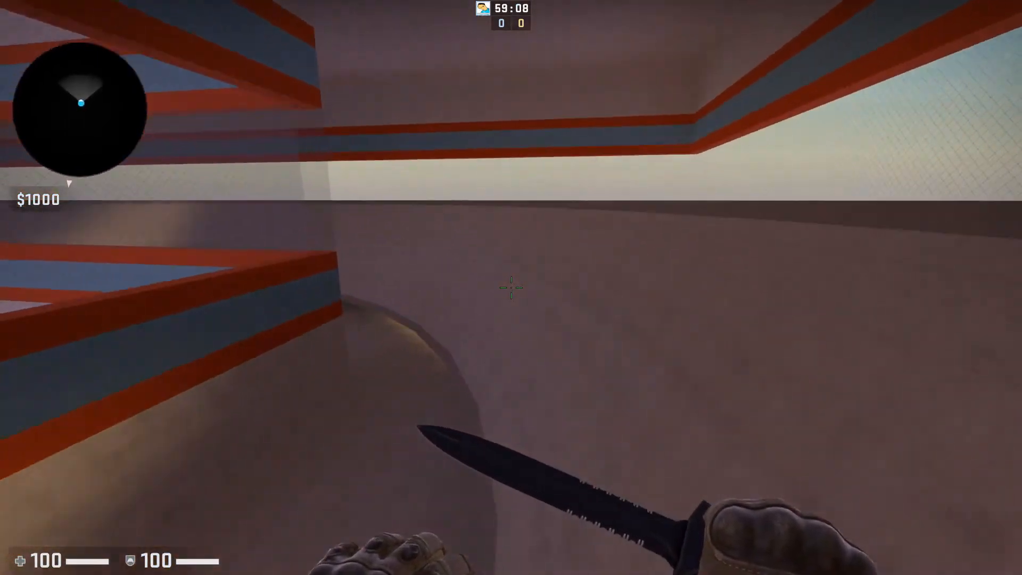
pyautogui.moveTo(510, 287)
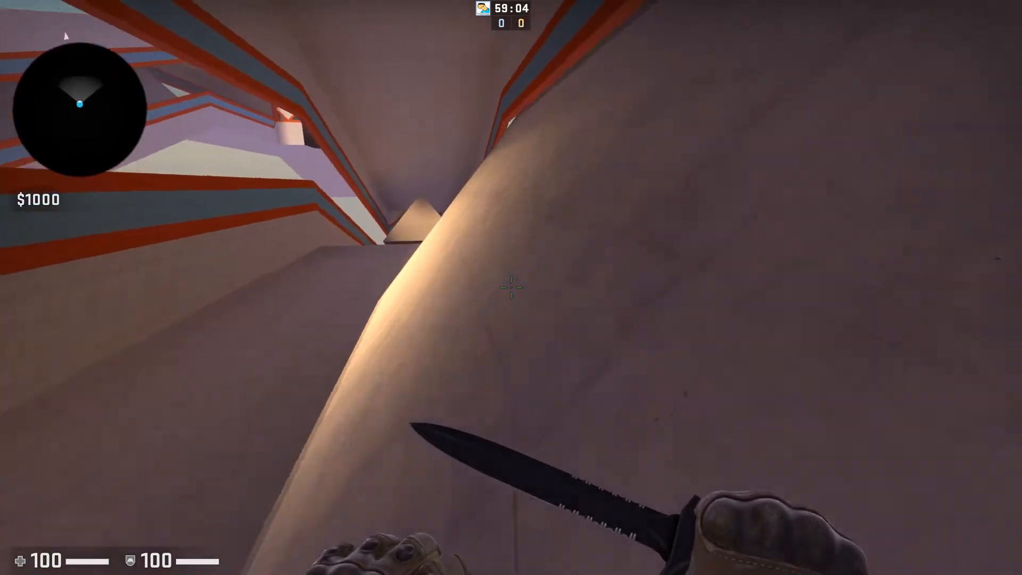
pyautogui.moveTo(511, 287)
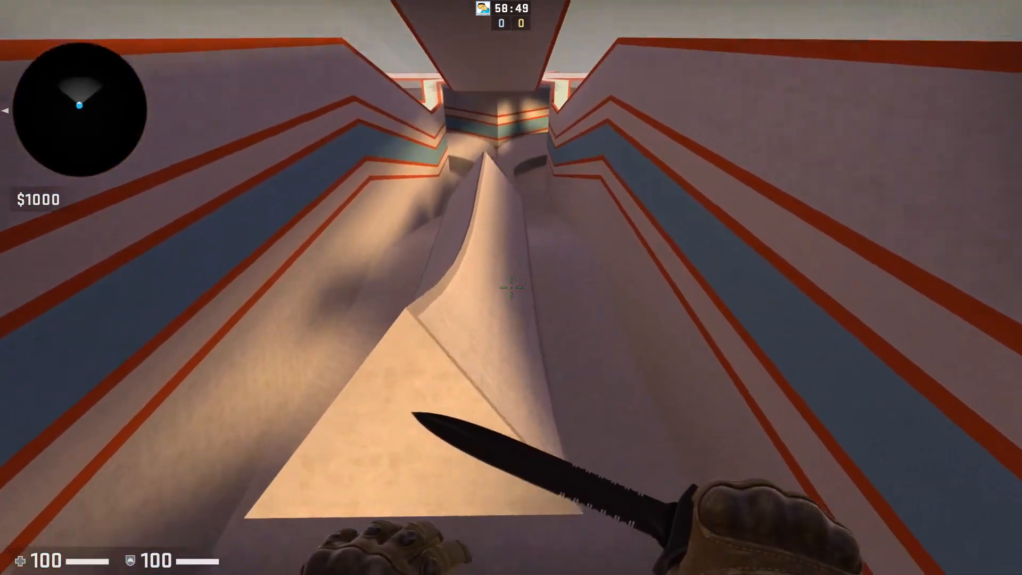
pyautogui.moveTo(511, 287)
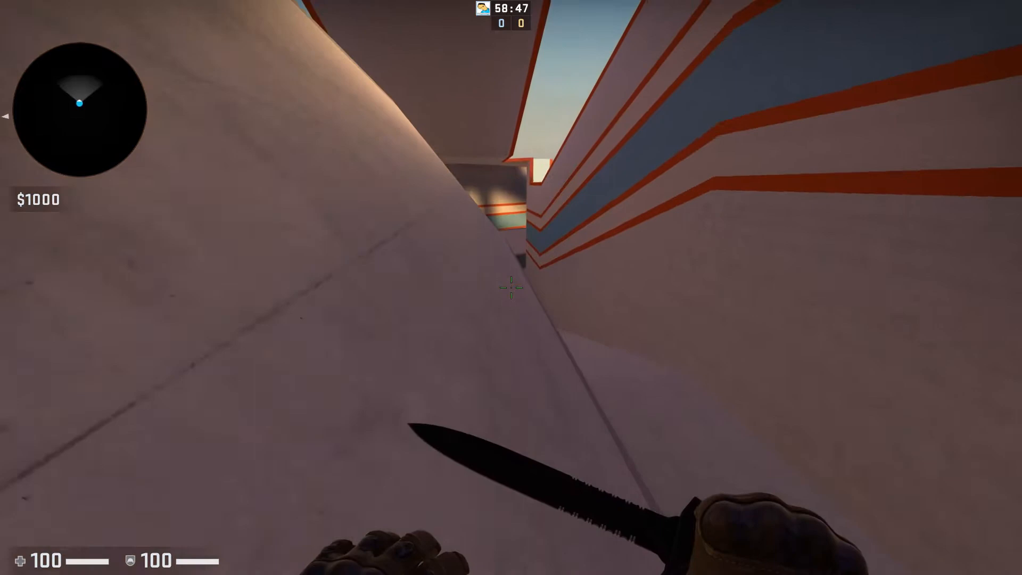
pyautogui.moveTo(511, 287)
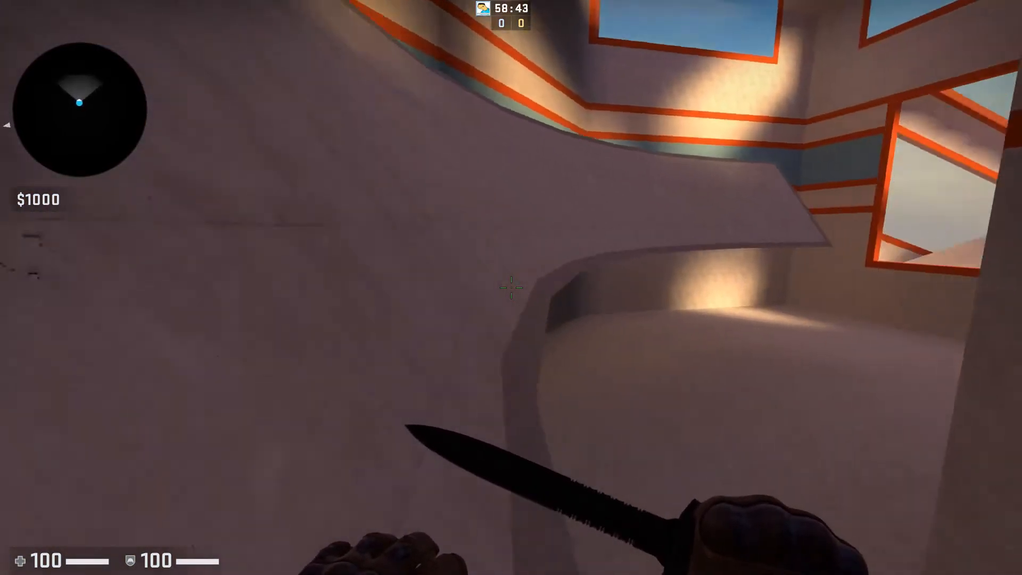
pyautogui.moveTo(511, 287)
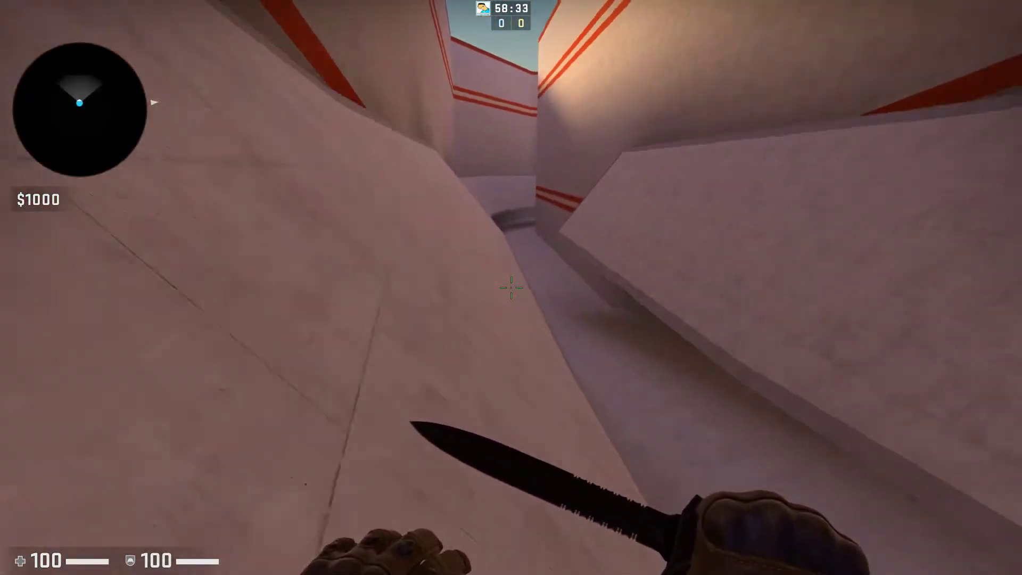
pyautogui.moveTo(510, 288)
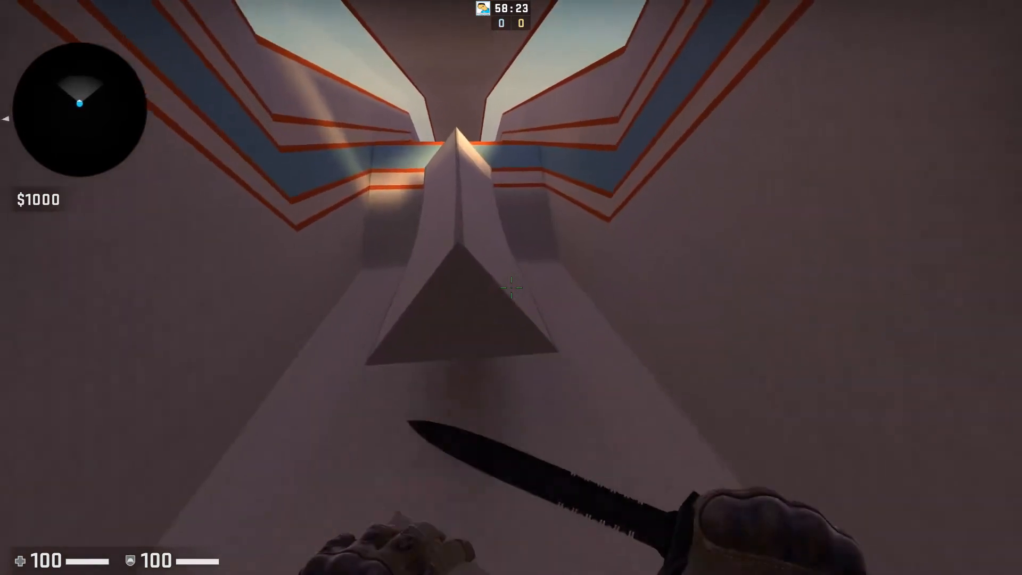
pyautogui.moveTo(511, 287)
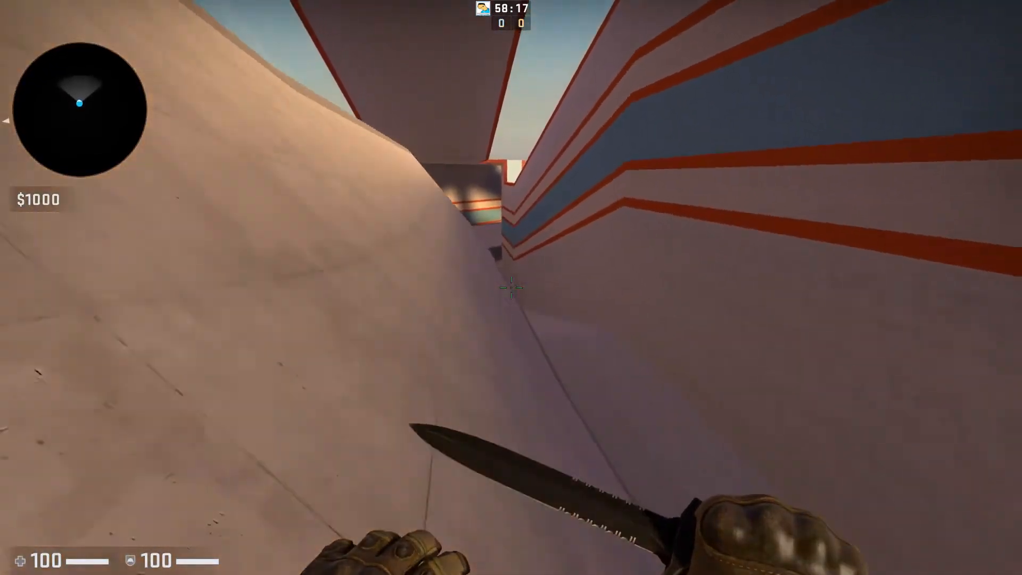
pyautogui.moveTo(511, 287)
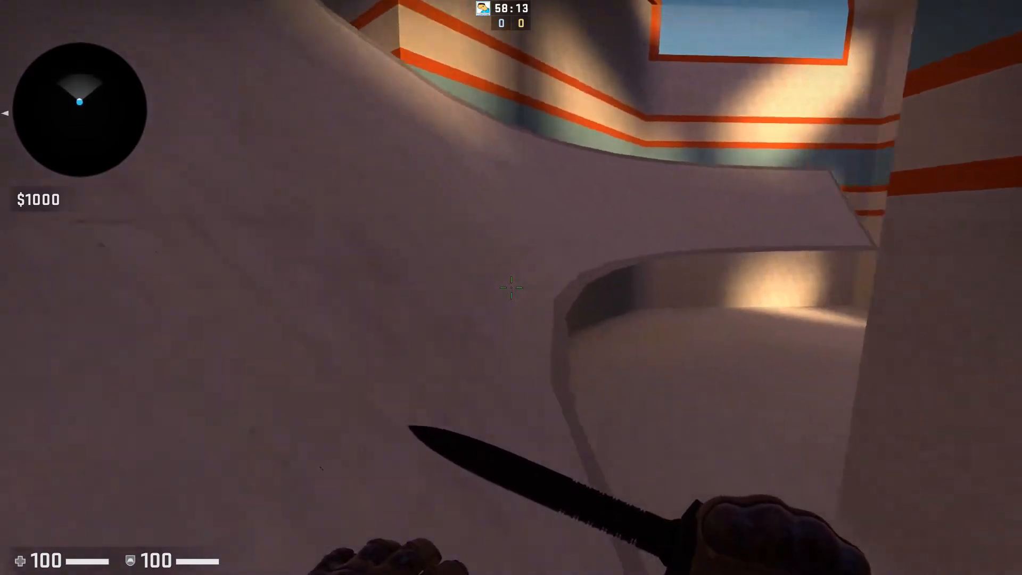
pyautogui.moveTo(510, 288)
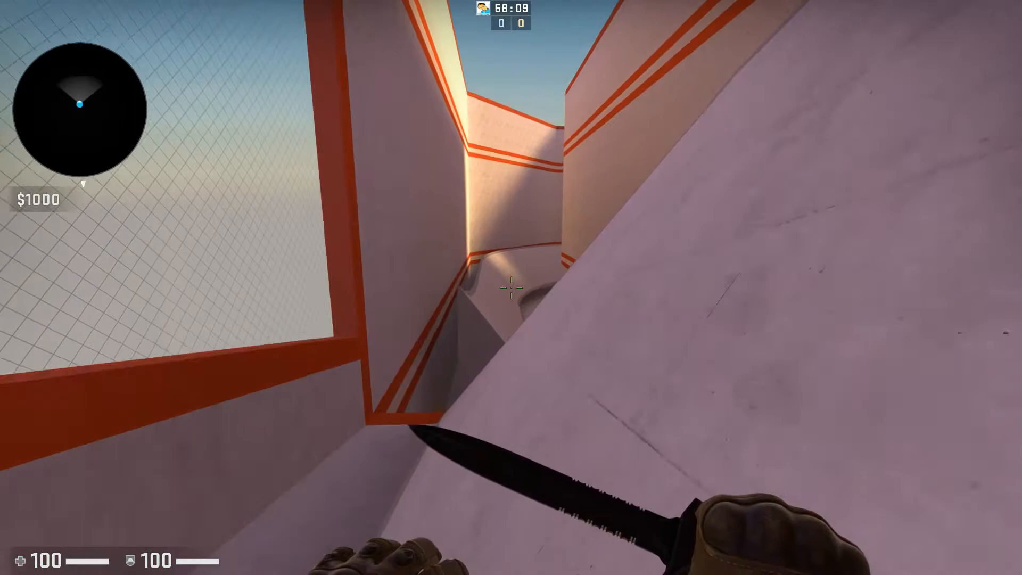
pyautogui.moveTo(511, 287)
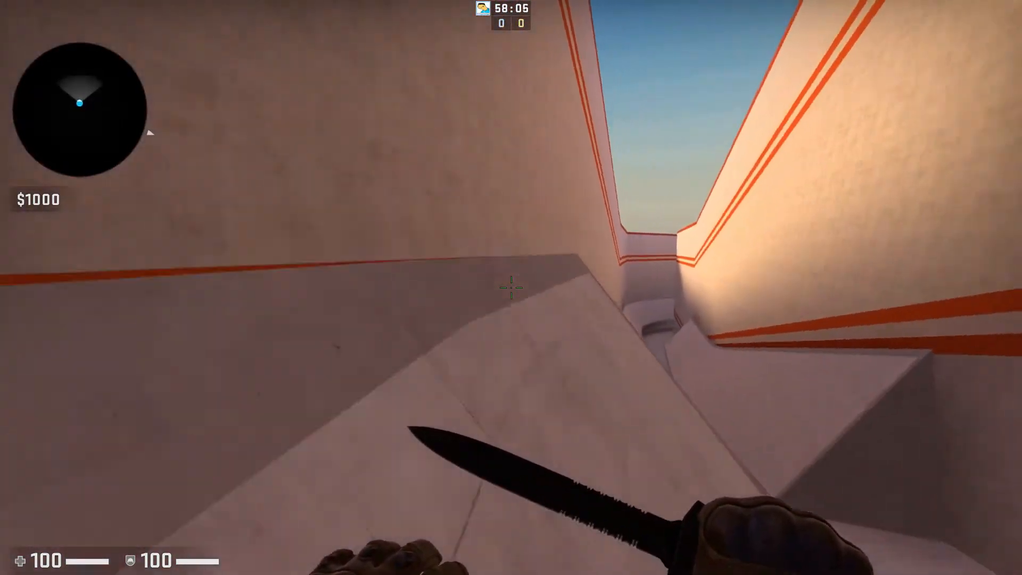
pyautogui.moveTo(511, 287)
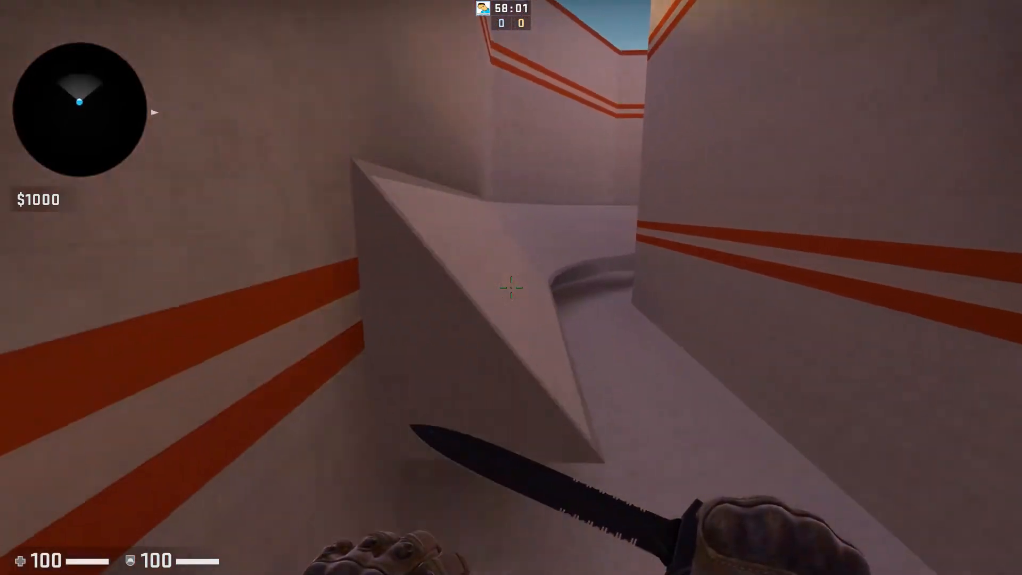
pyautogui.moveTo(511, 287)
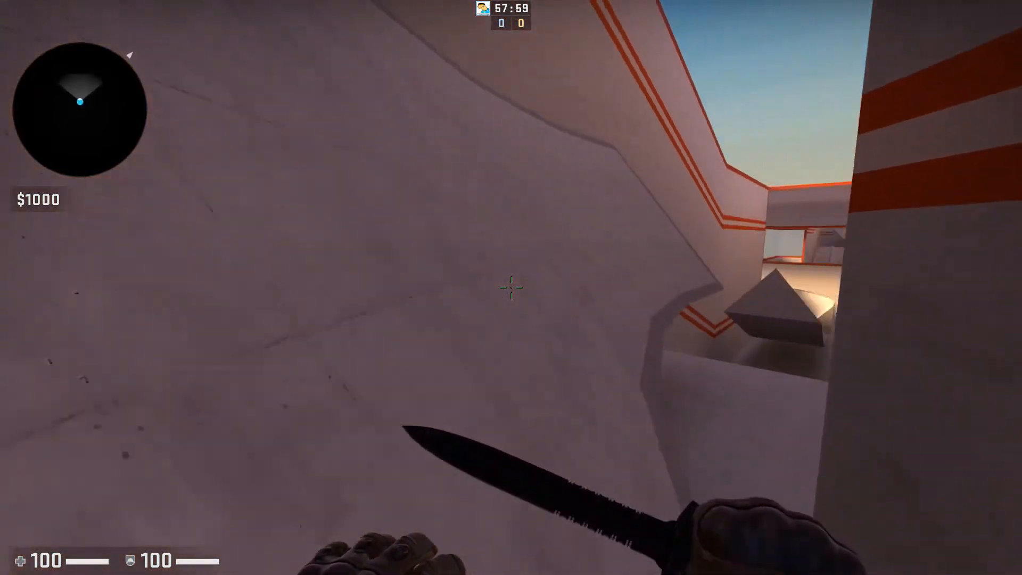
pyautogui.moveTo(511, 287)
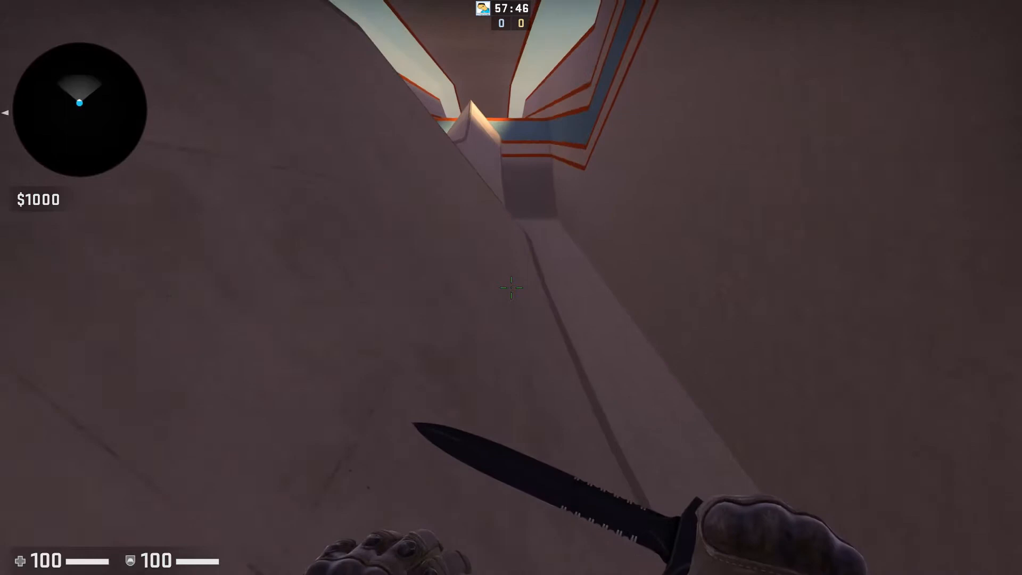
pyautogui.moveTo(511, 287)
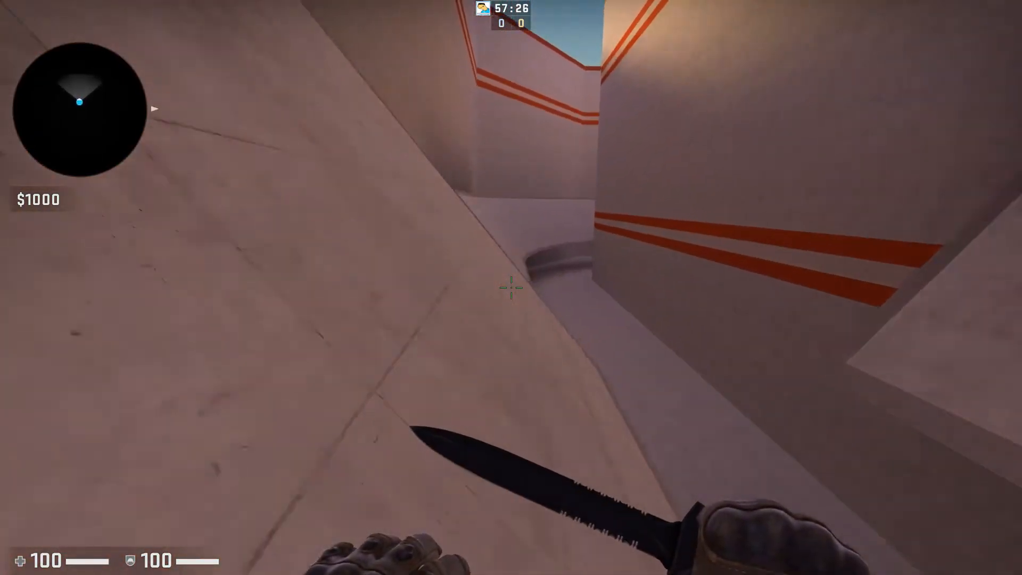
pyautogui.moveTo(511, 288)
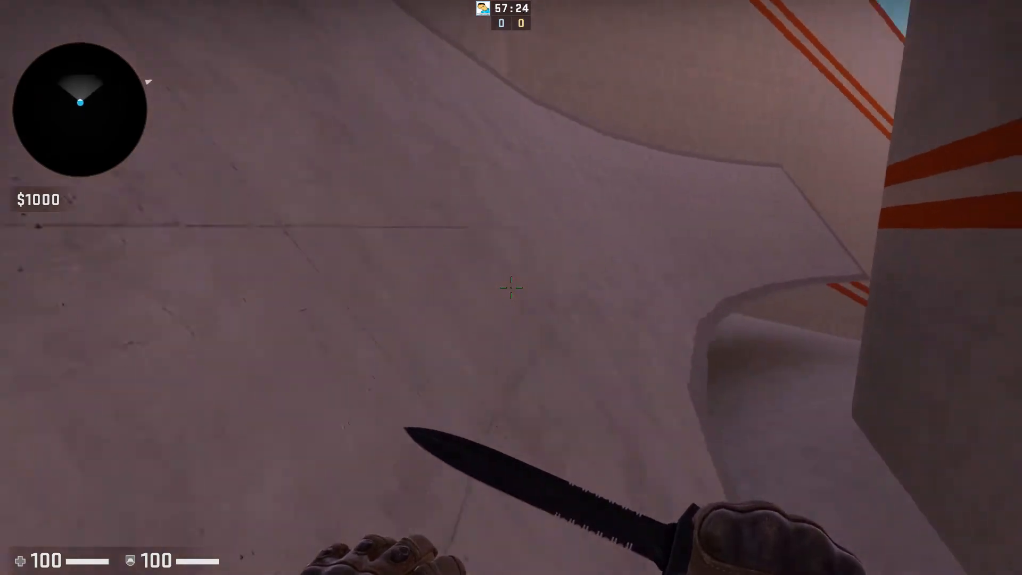
pyautogui.moveTo(511, 287)
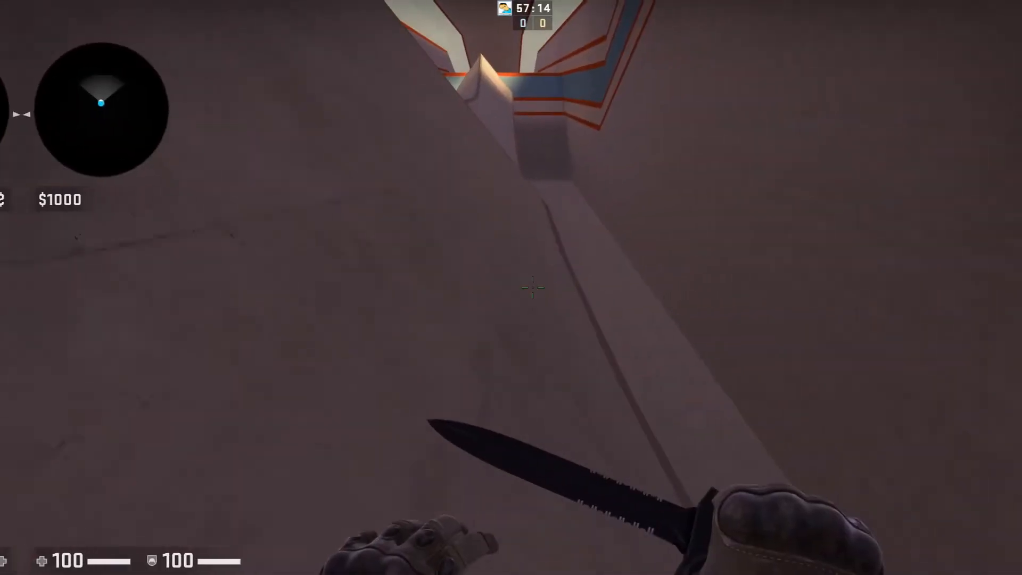
pyautogui.moveTo(510, 287)
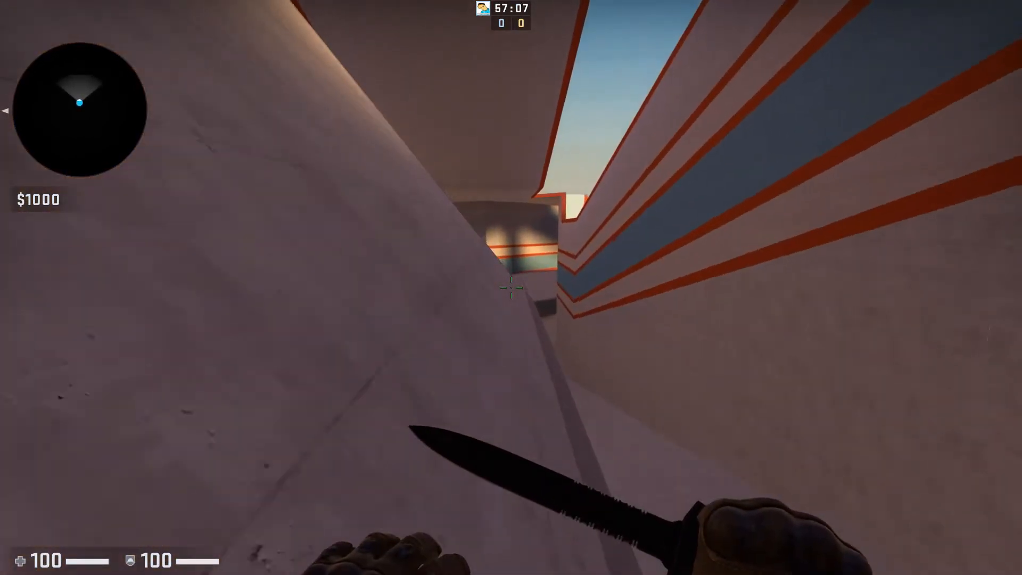
pyautogui.moveTo(511, 287)
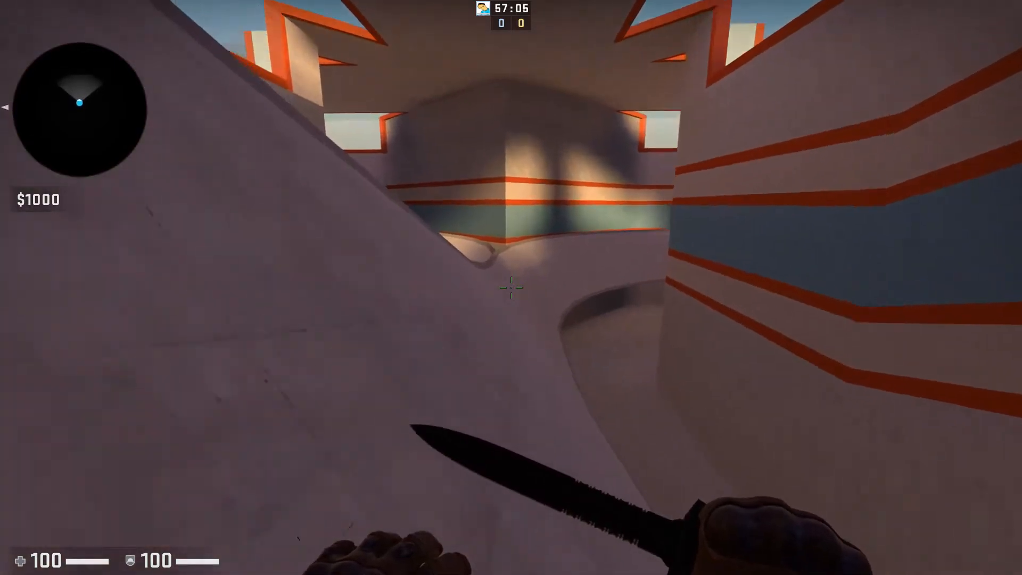
pyautogui.moveTo(511, 287)
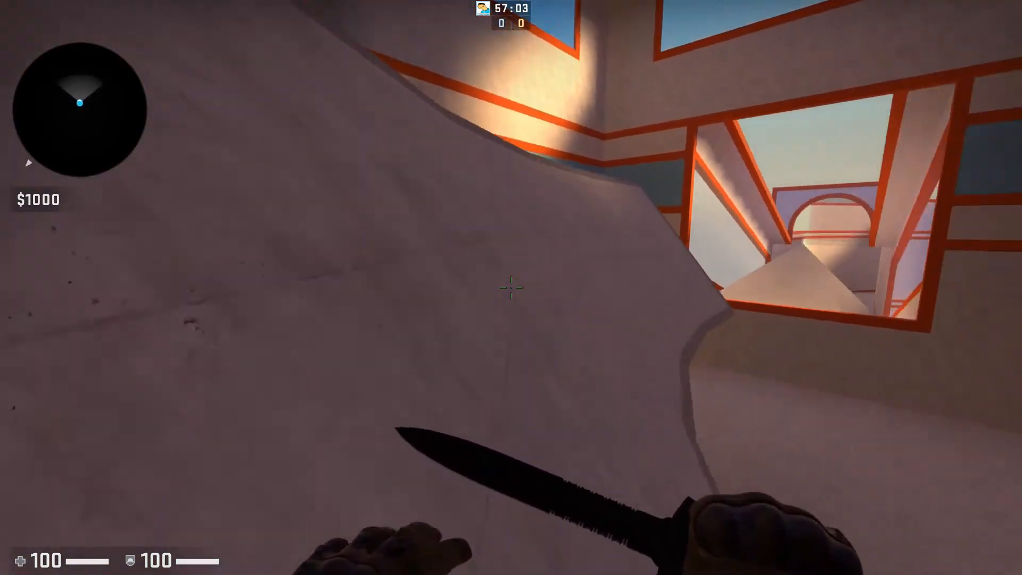
pyautogui.moveTo(511, 287)
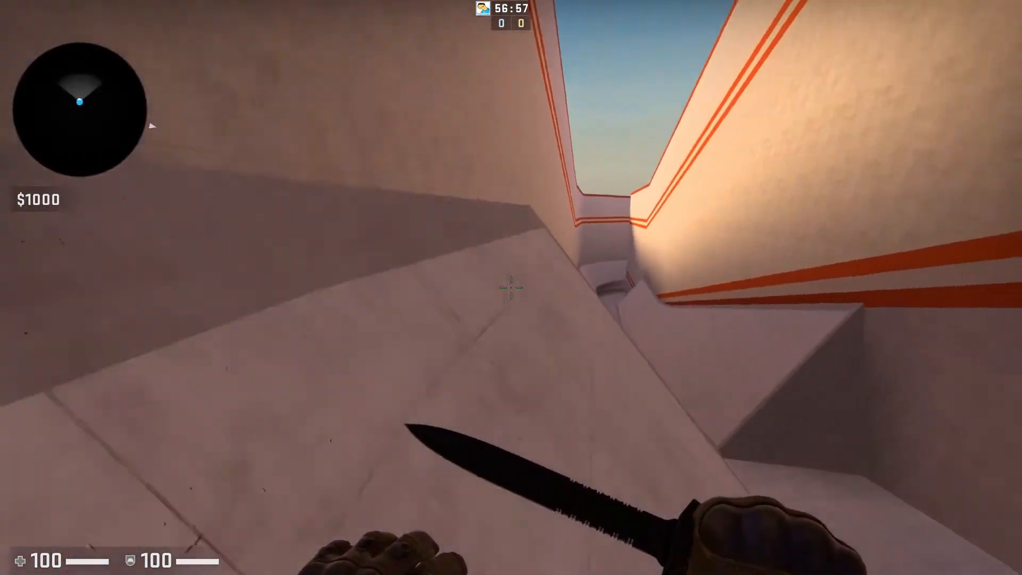
pyautogui.moveTo(511, 287)
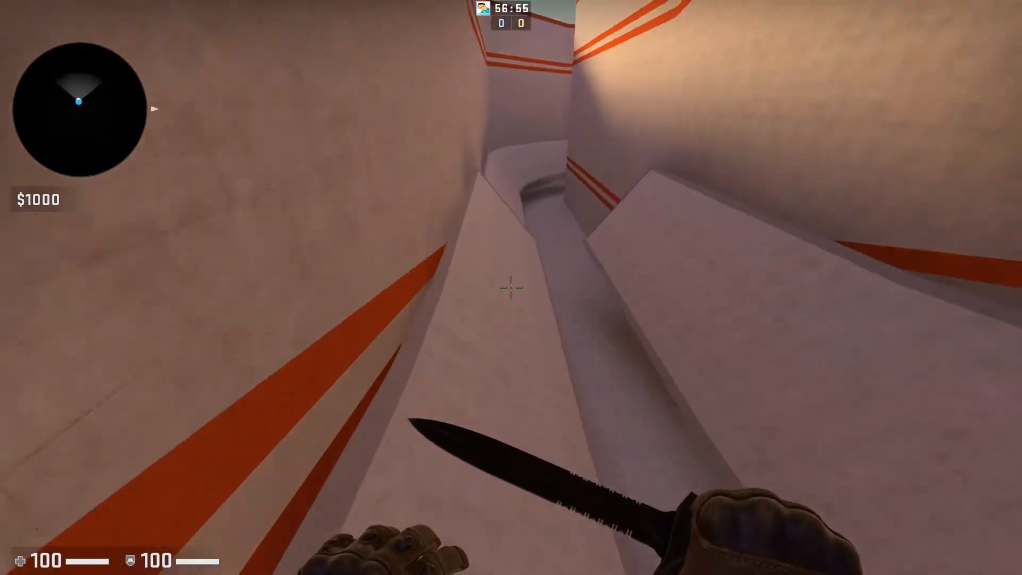
pyautogui.moveTo(511, 287)
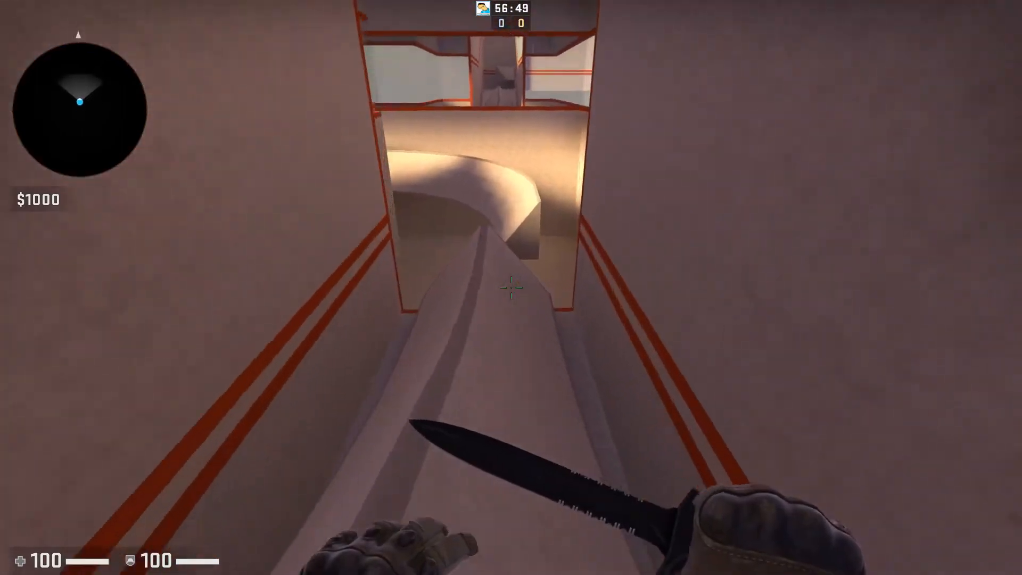
pyautogui.moveTo(511, 287)
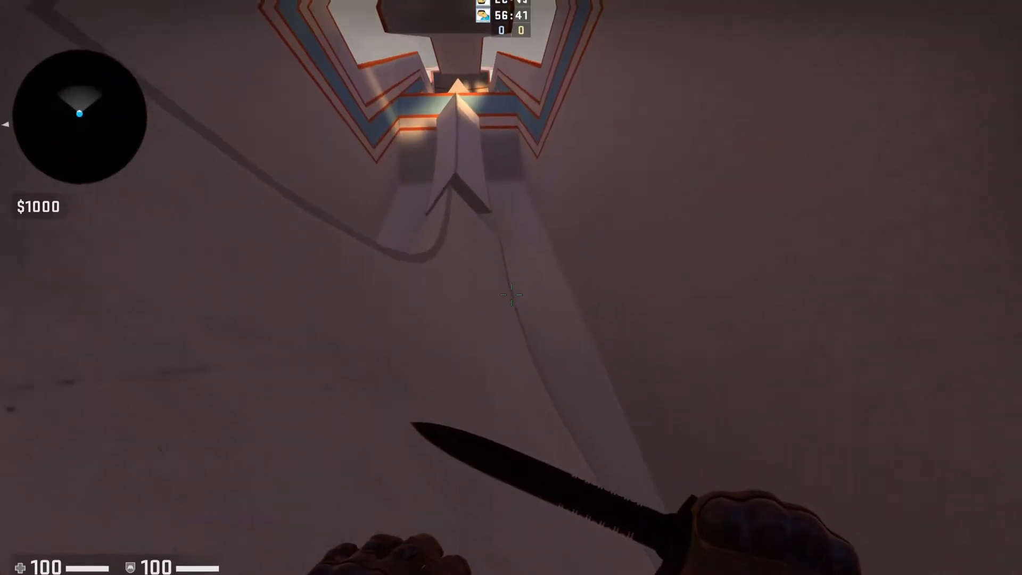
pyautogui.moveTo(511, 287)
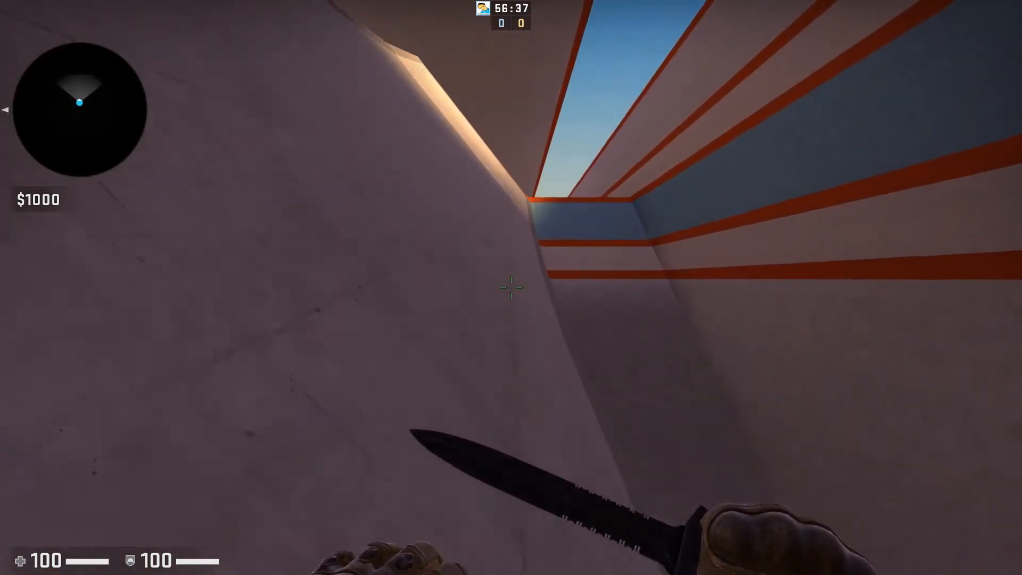
pyautogui.moveTo(510, 287)
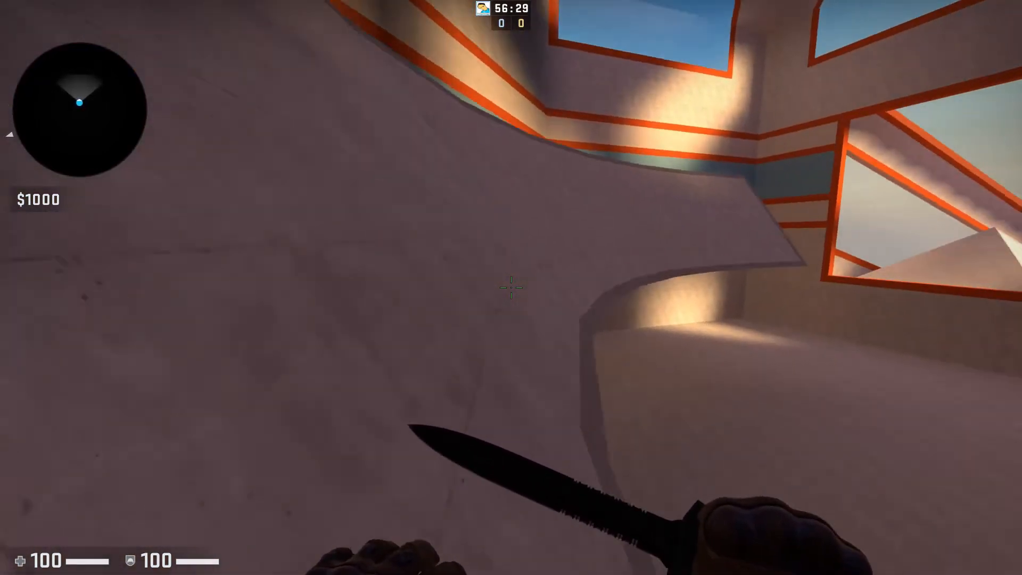
pyautogui.moveTo(511, 287)
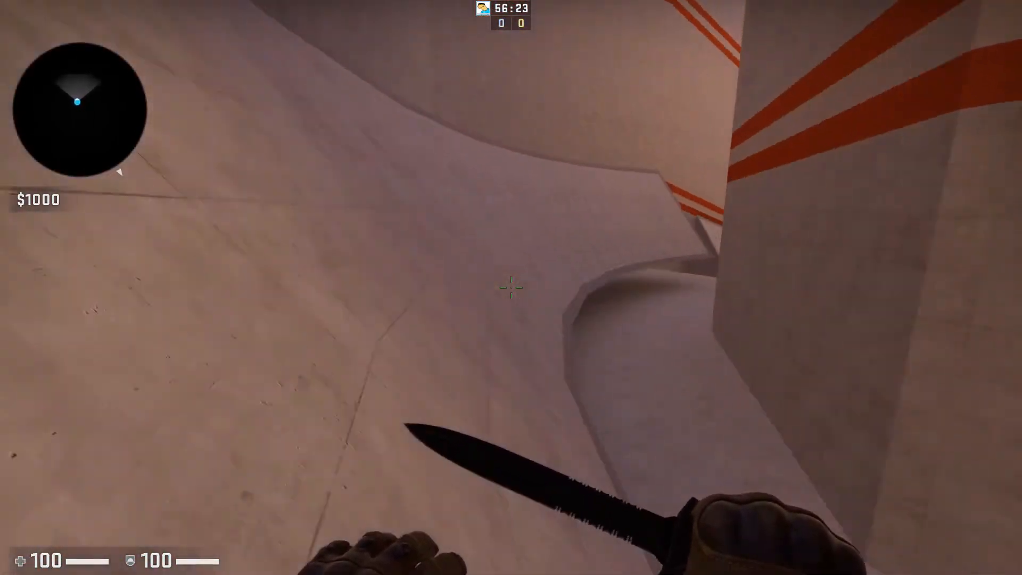
pyautogui.moveTo(511, 287)
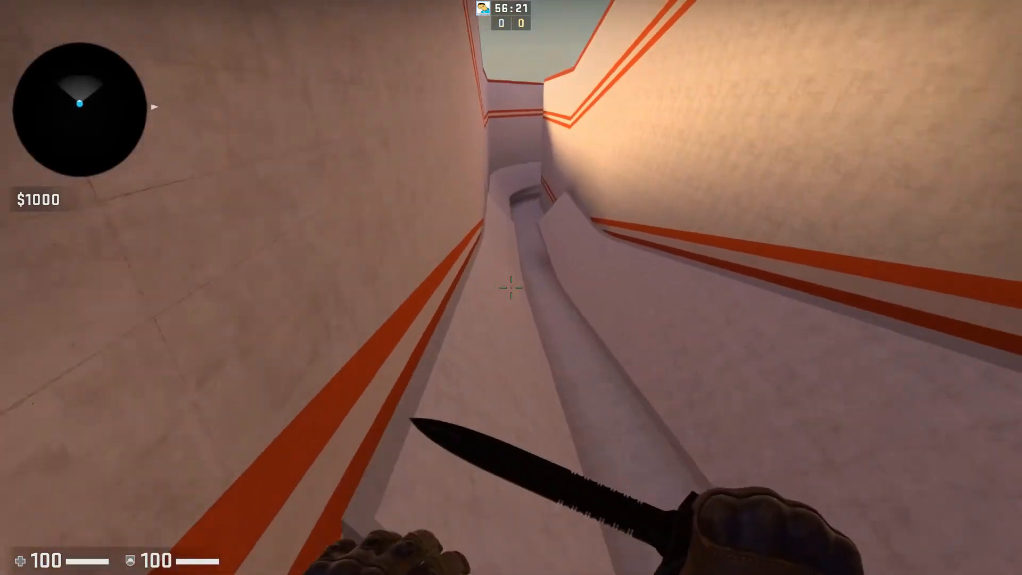
pyautogui.moveTo(511, 287)
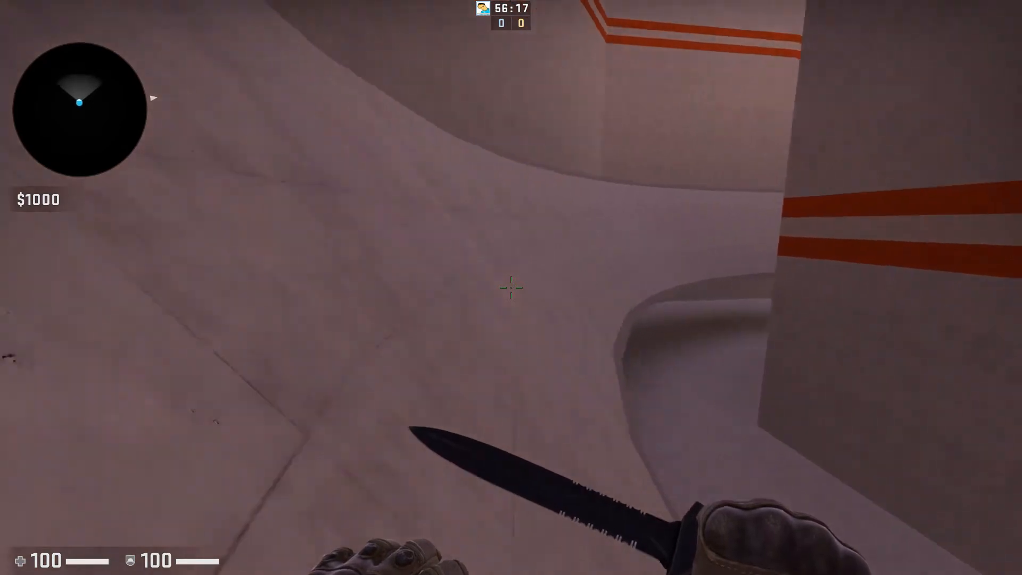
pyautogui.moveTo(510, 288)
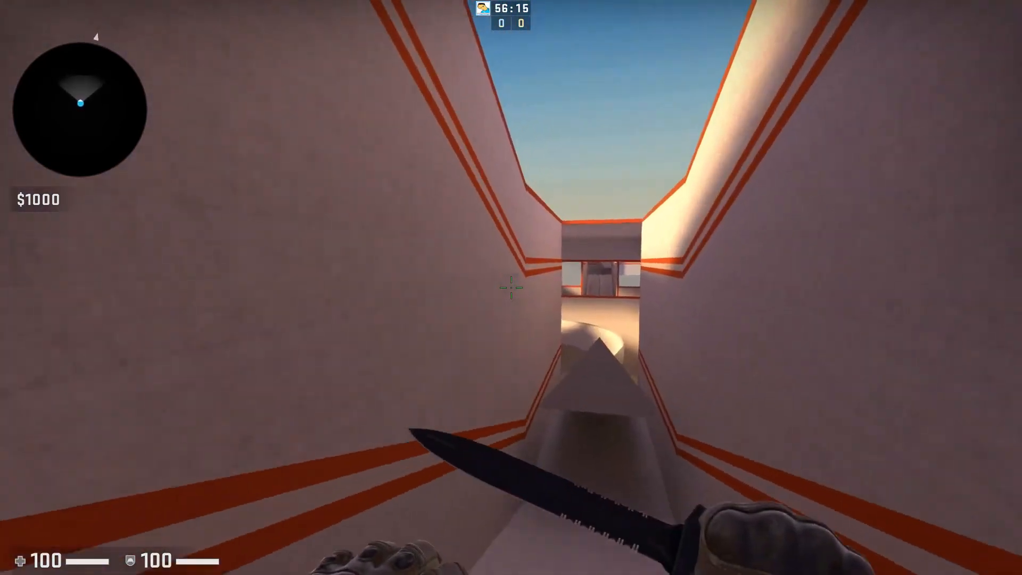
pyautogui.moveTo(511, 287)
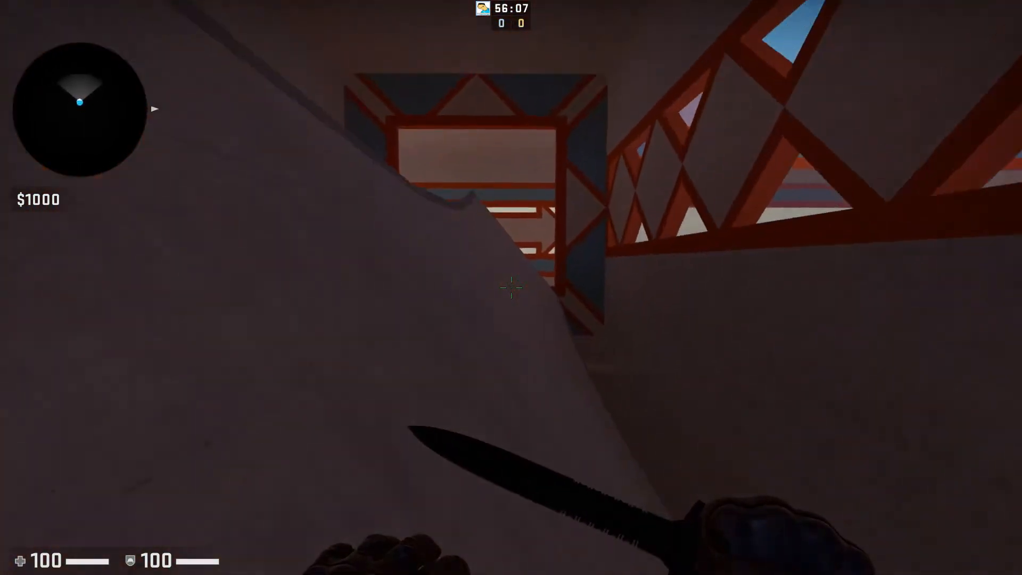
pyautogui.moveTo(511, 287)
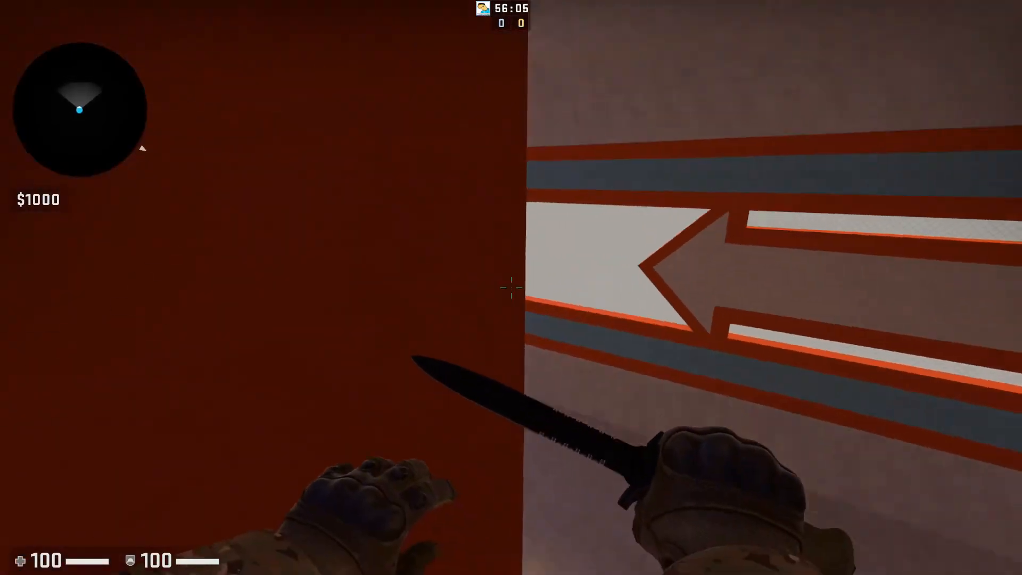